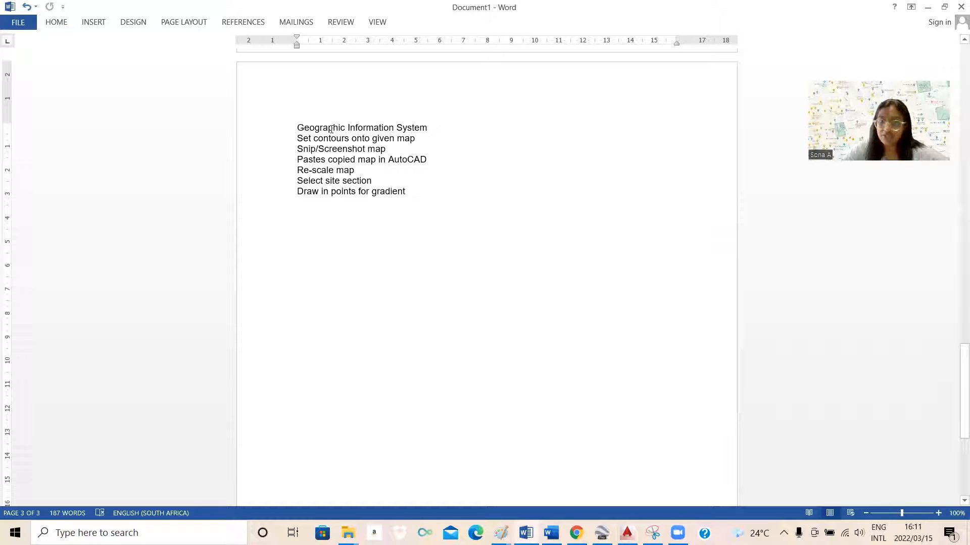
Highlight the Geographic Information System, Set contours onto given map and Re-scale map steps, clearing each afterwards.
double_click(361, 128)
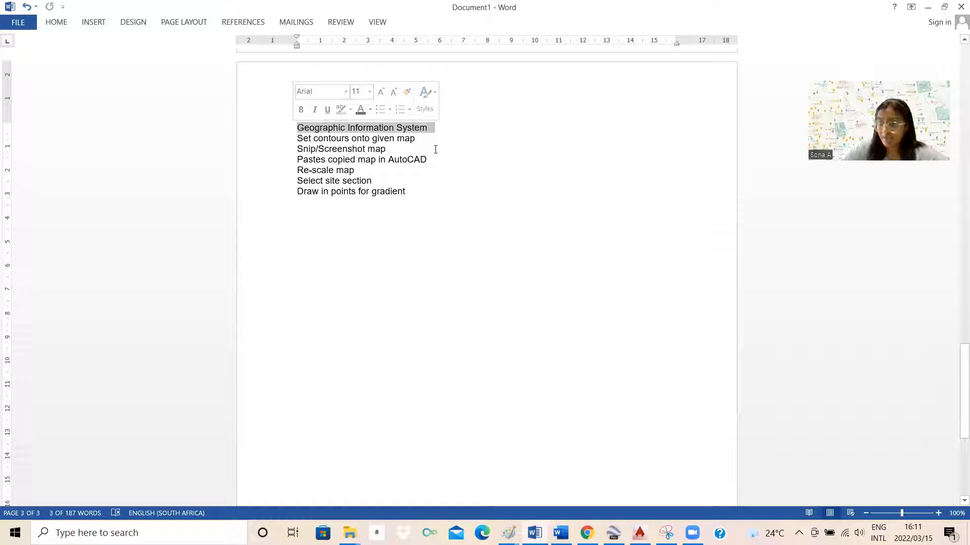
click(417, 138)
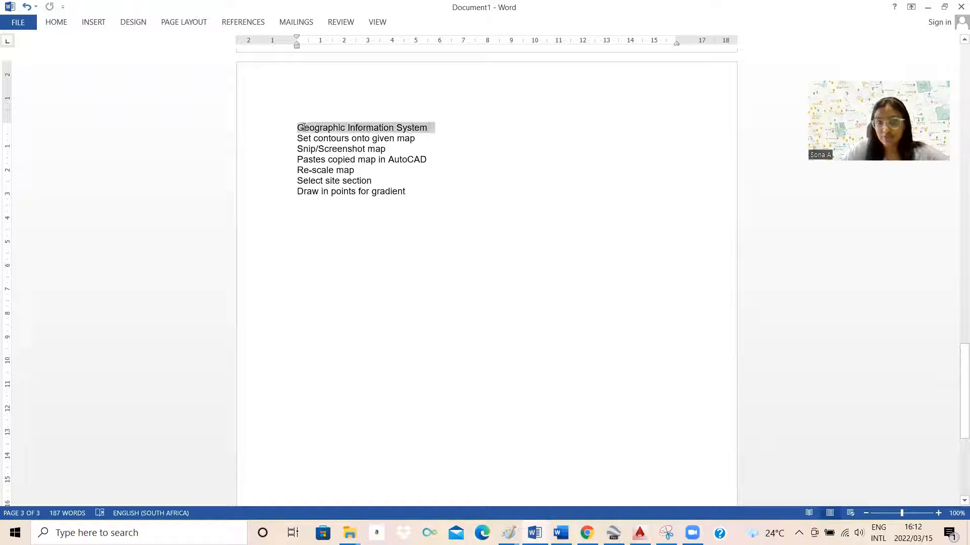
click(444, 124)
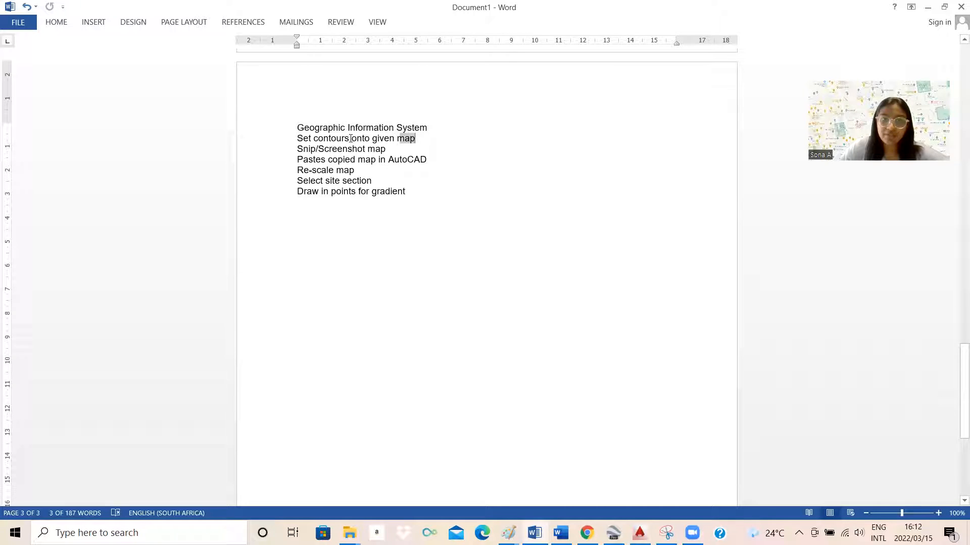
double_click(355, 138)
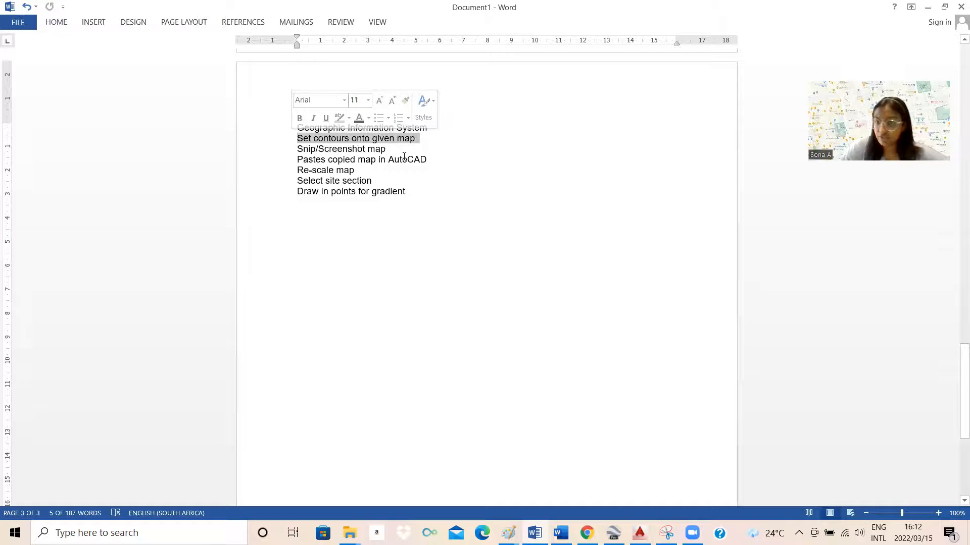
click(429, 160)
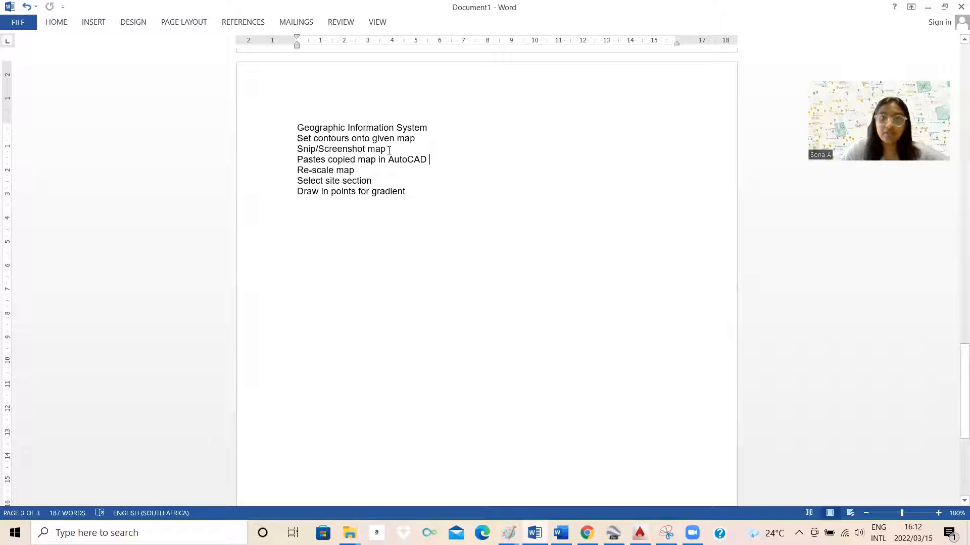
mouse_move(463, 154)
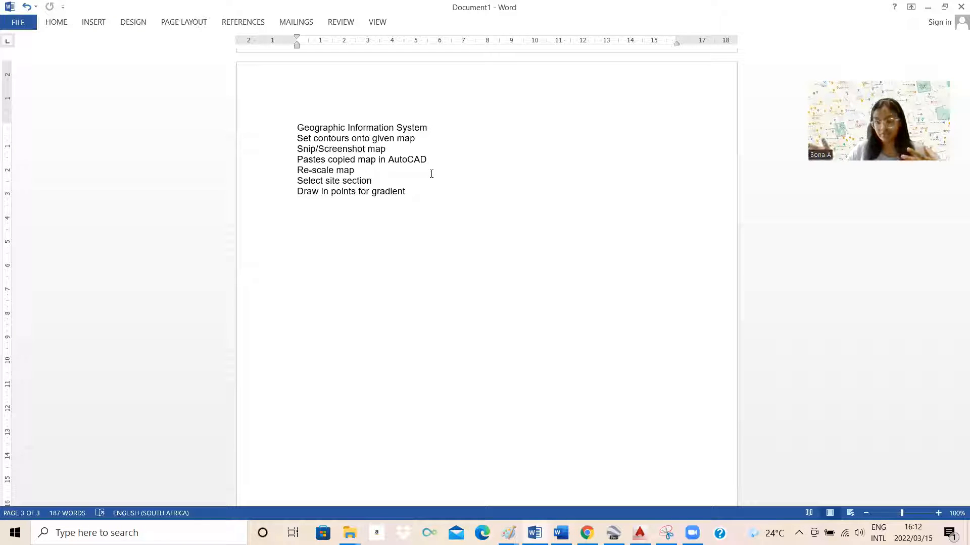
click(428, 159)
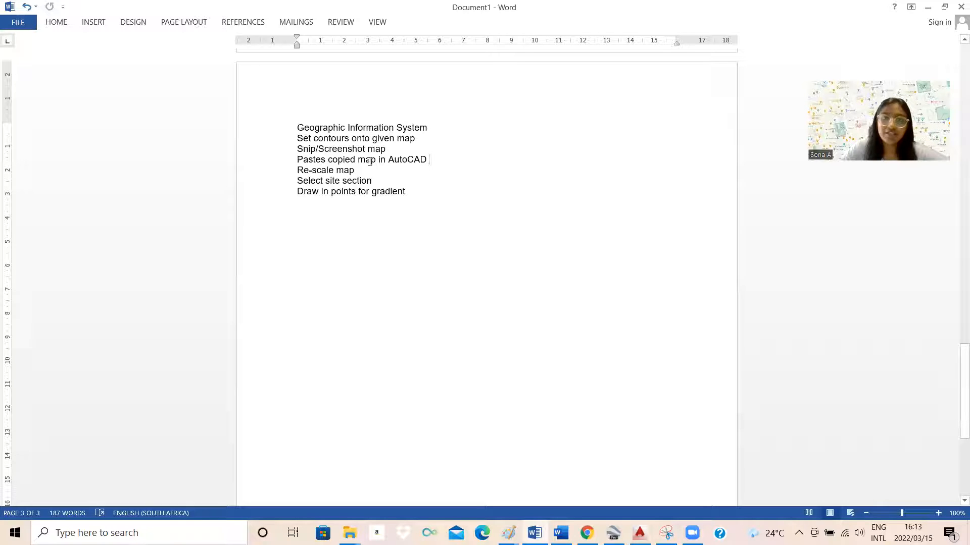
double_click(406, 160)
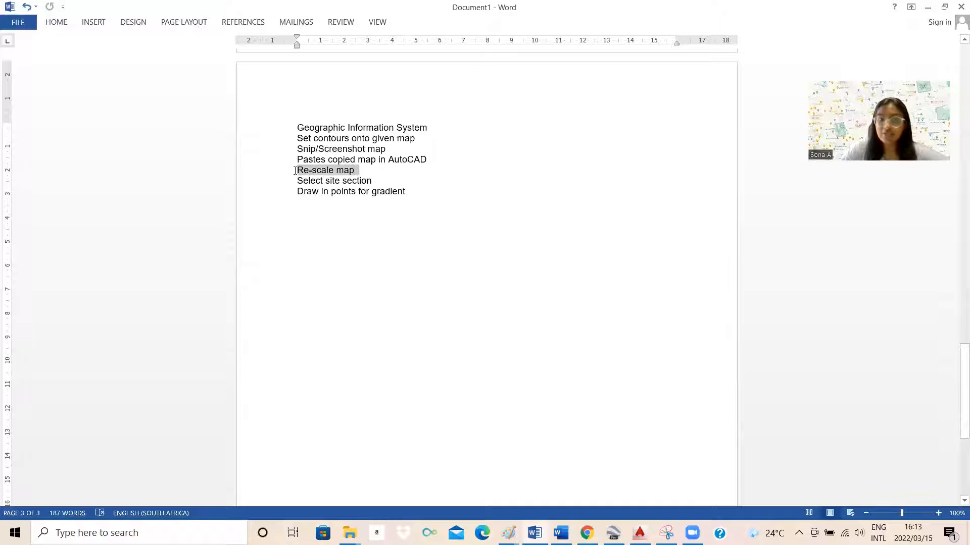
click(374, 181)
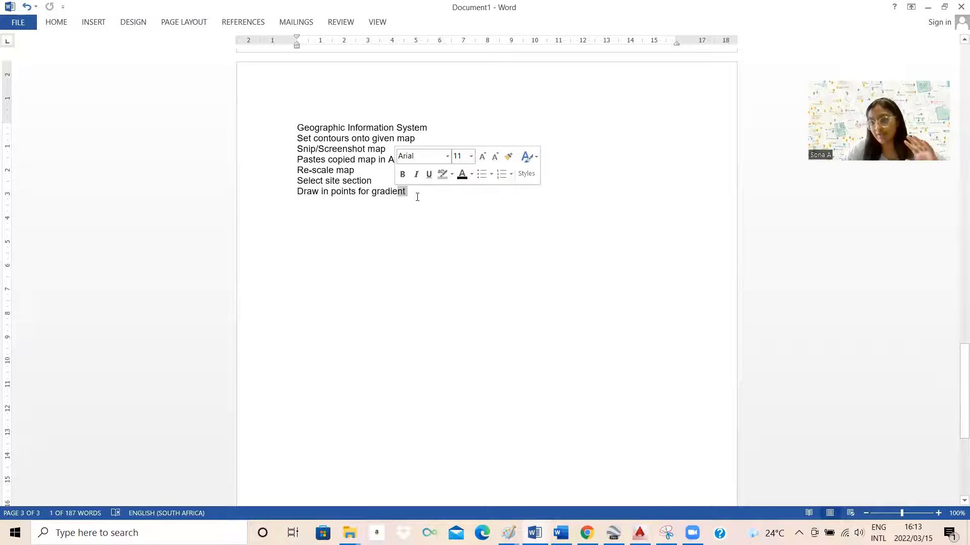
mouse_move(440, 198)
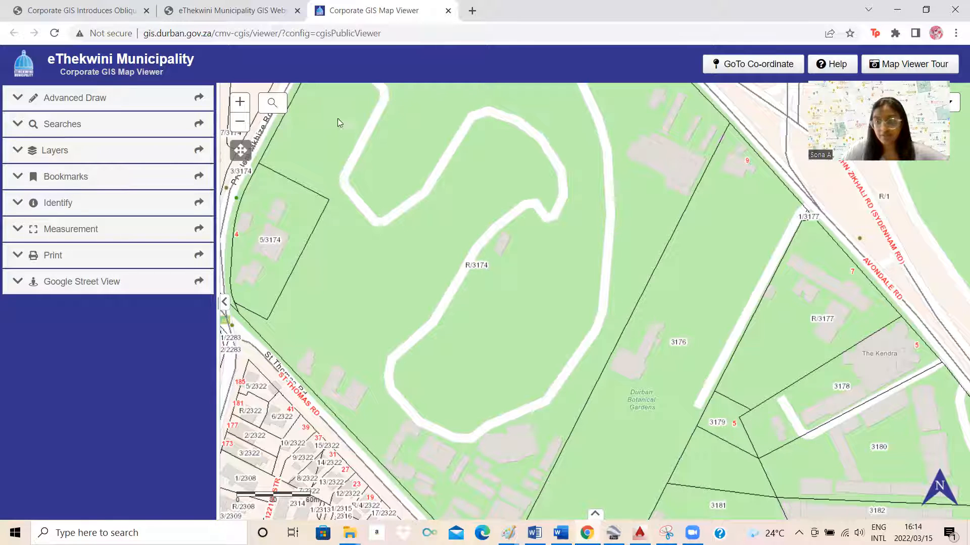
mouse_move(339, 146)
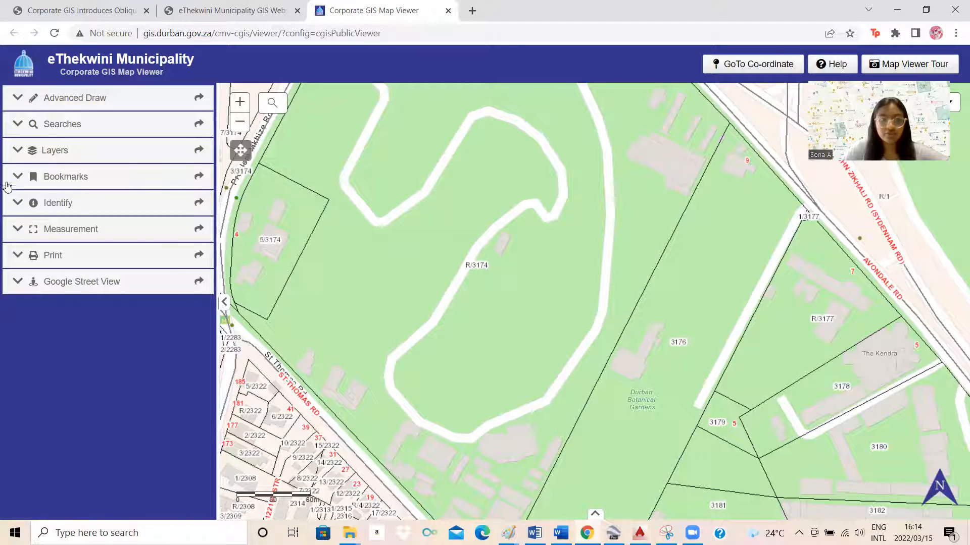
Expand the Layers list, then the Cadastral group and its inner Cadastral subgroup.
click(55, 150)
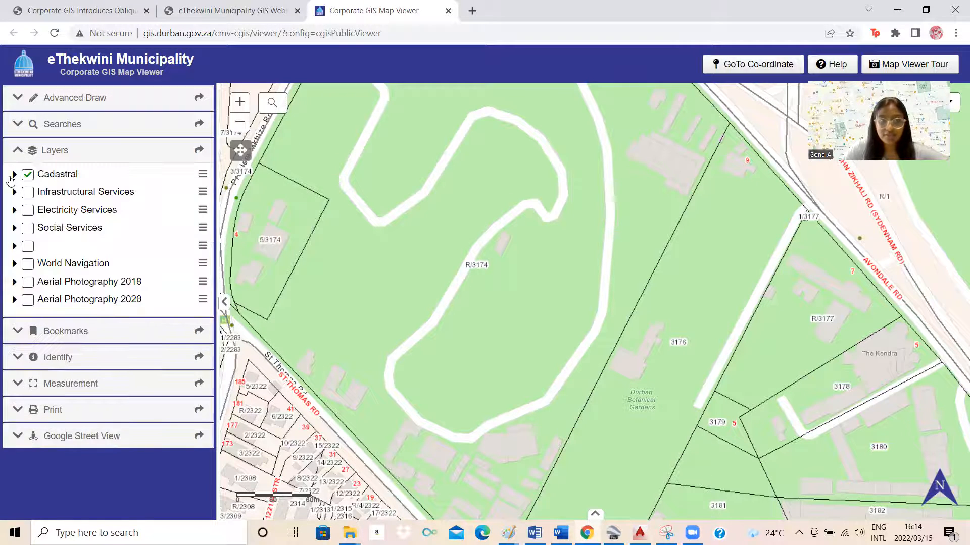
click(14, 174)
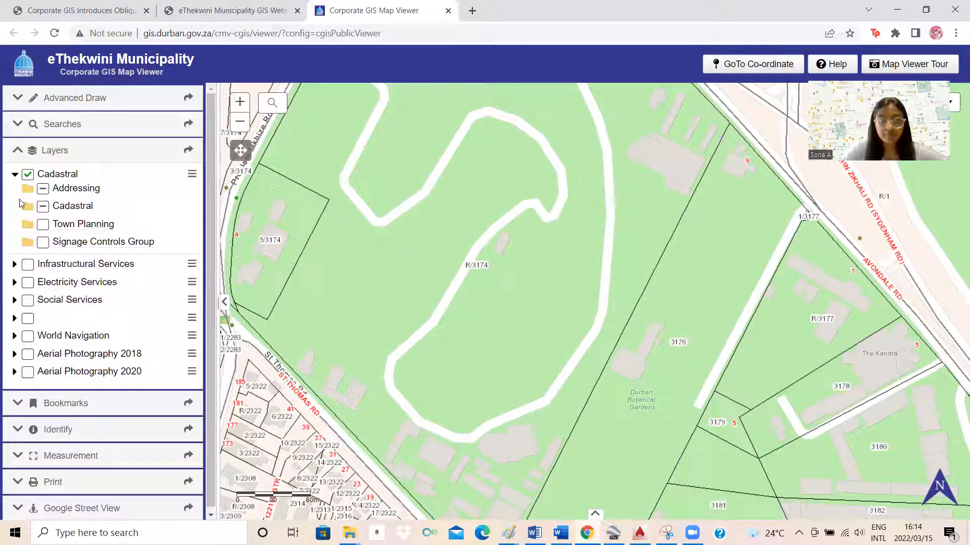
click(42, 206)
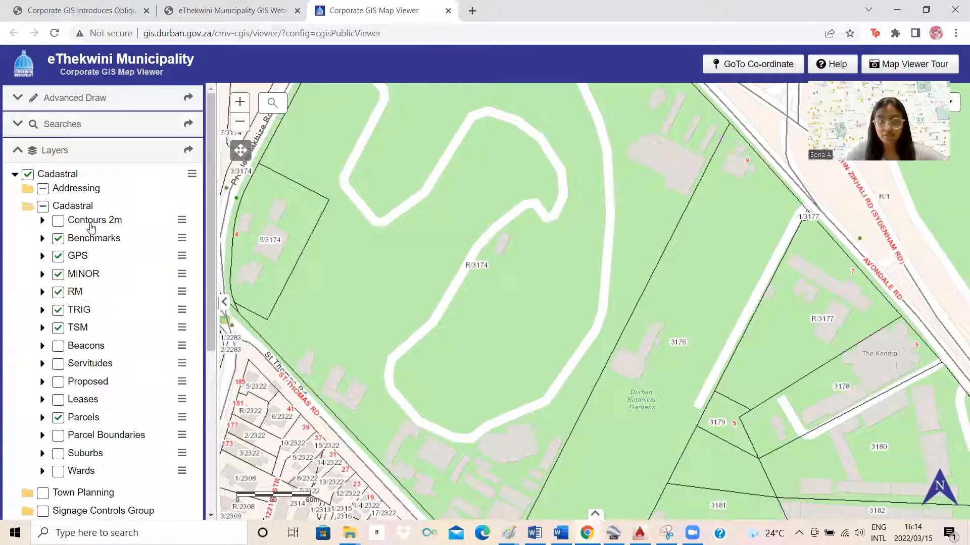
Tick the Contours 2m layer on.
click(58, 220)
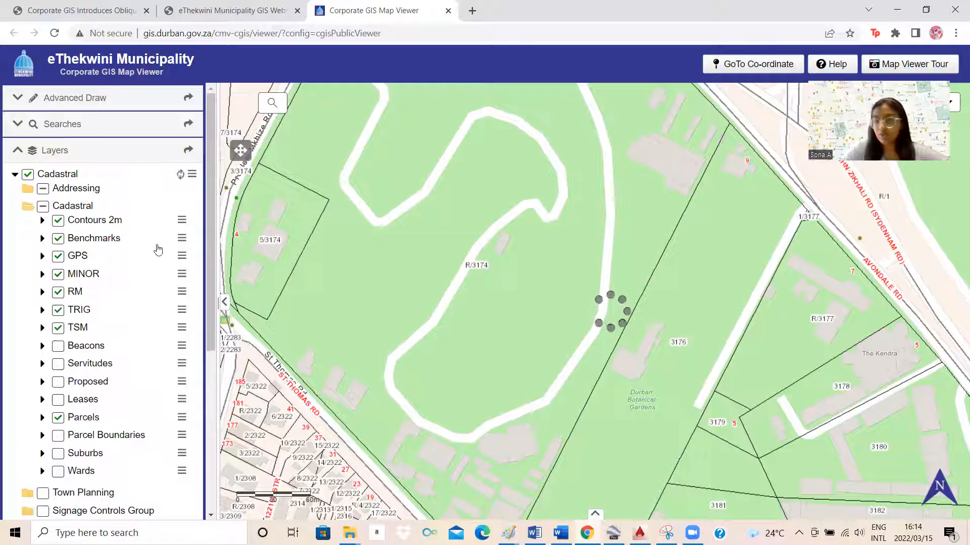
mouse_move(207, 259)
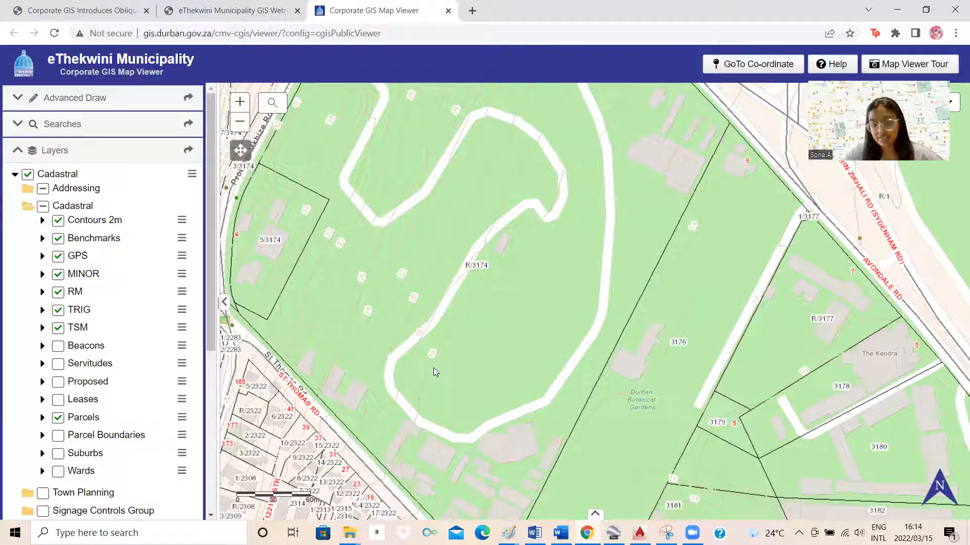
mouse_move(436, 361)
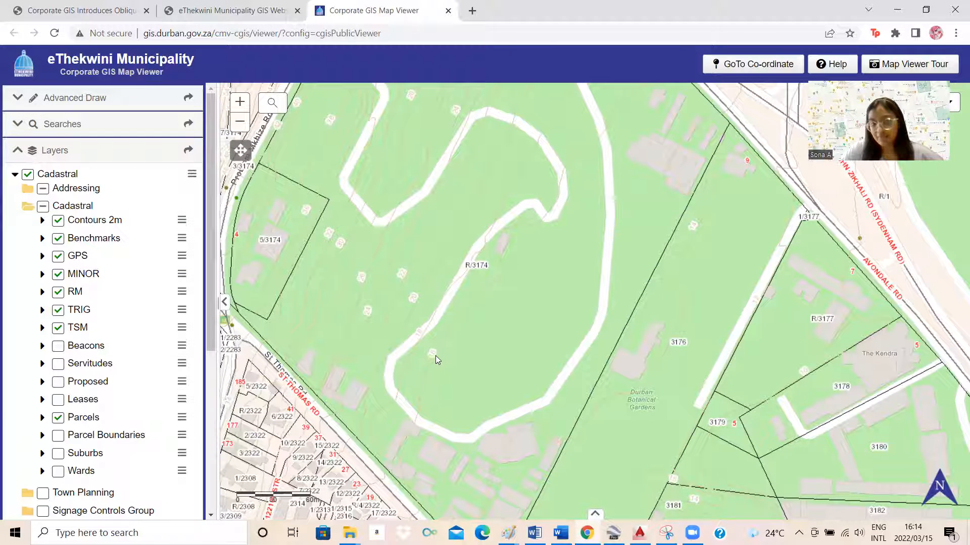
mouse_move(421, 333)
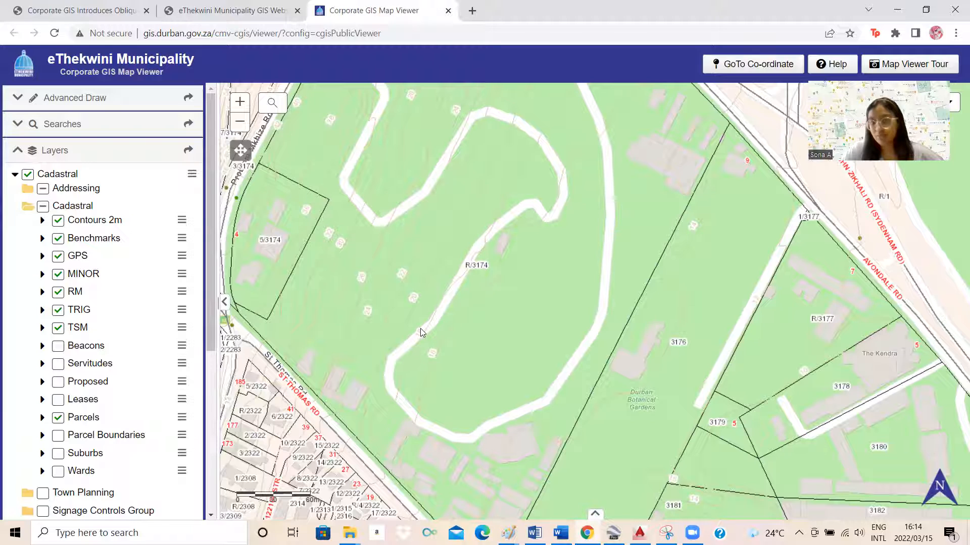
mouse_move(420, 341)
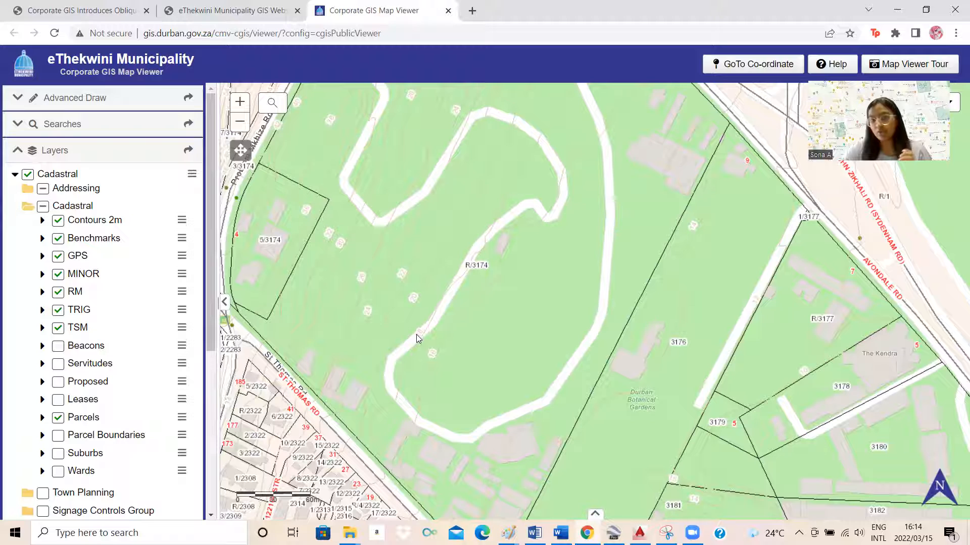
mouse_move(436, 330)
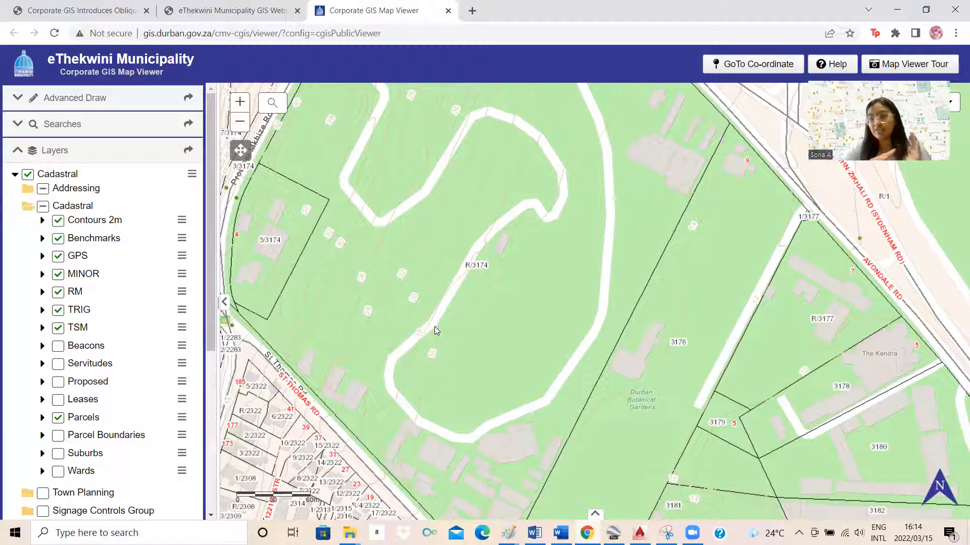
mouse_move(660, 264)
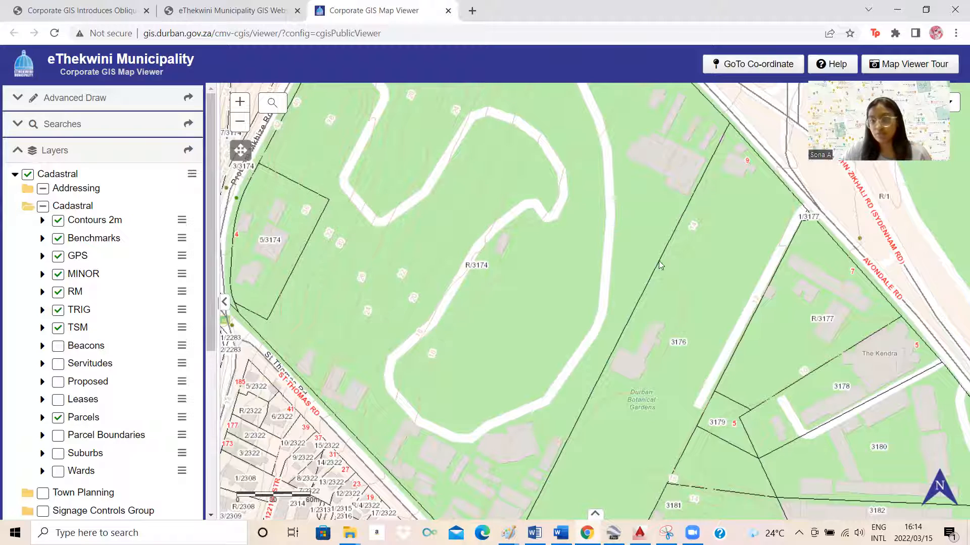
mouse_move(640, 290)
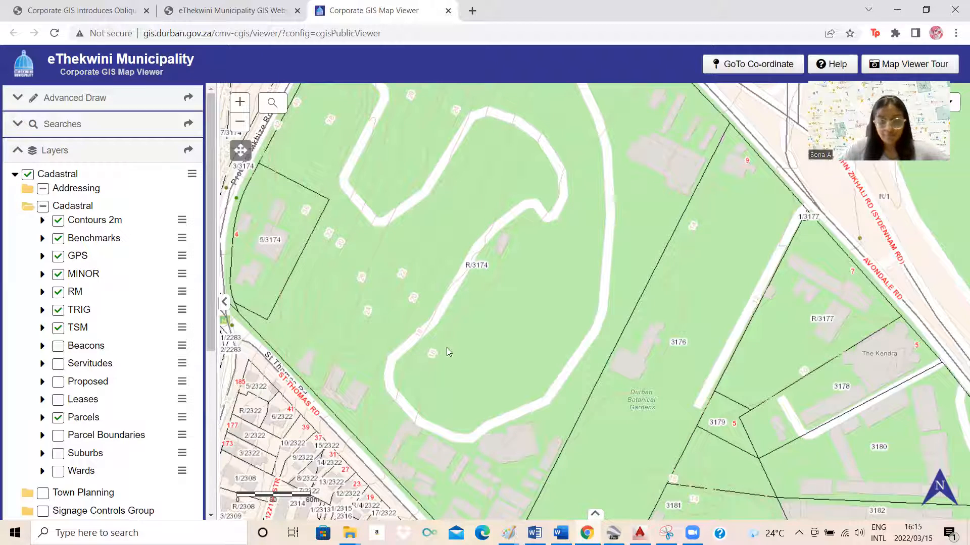
mouse_move(389, 214)
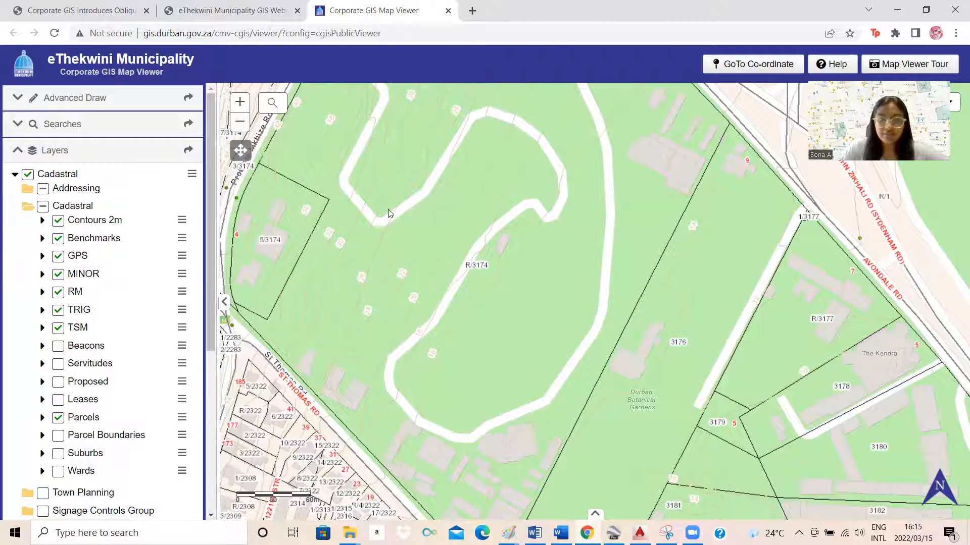
mouse_move(512, 211)
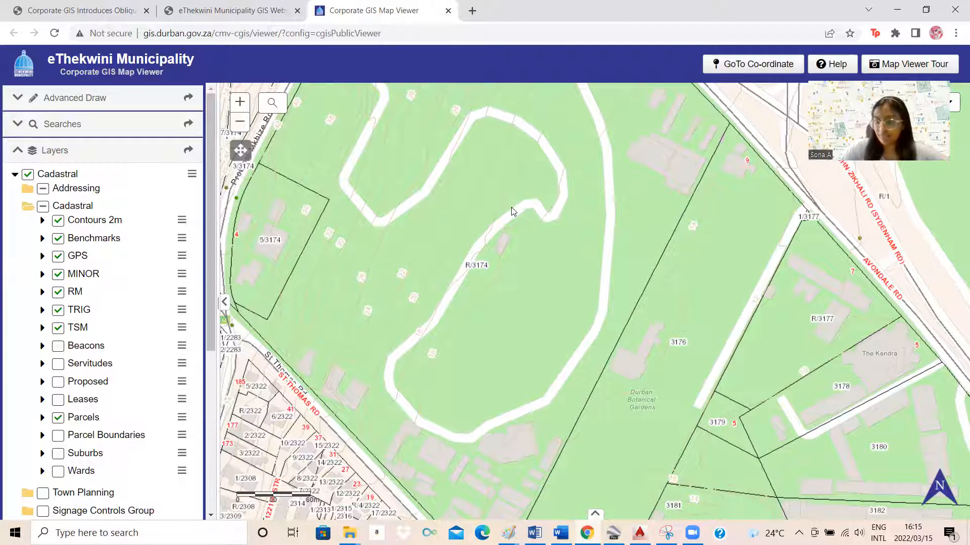
mouse_move(671, 233)
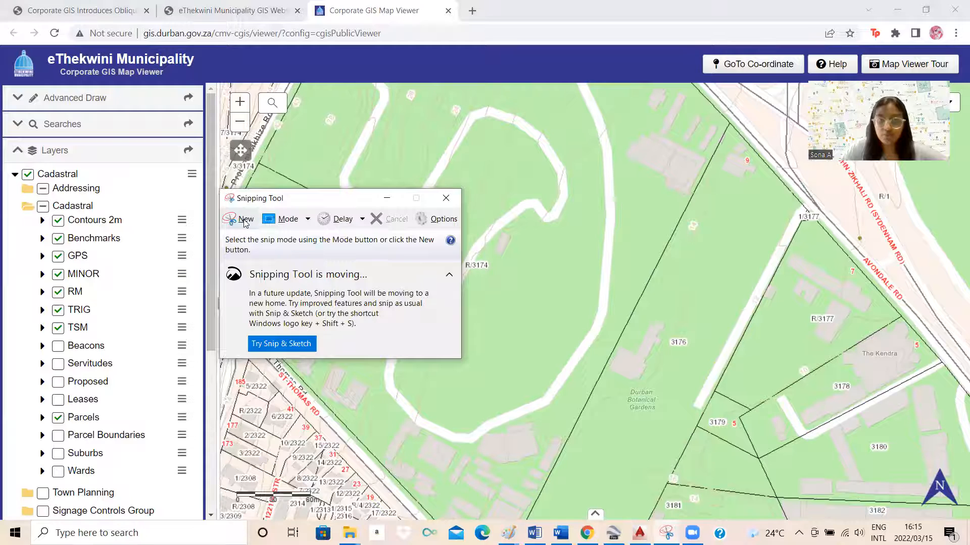
click(246, 219)
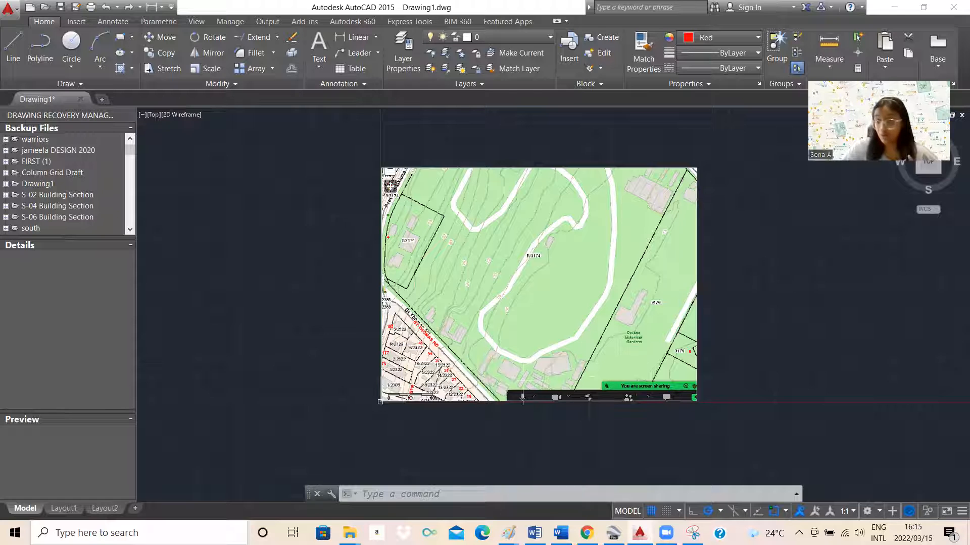
Zoom in and out around the pasted contour map image.
scroll(up, 3)
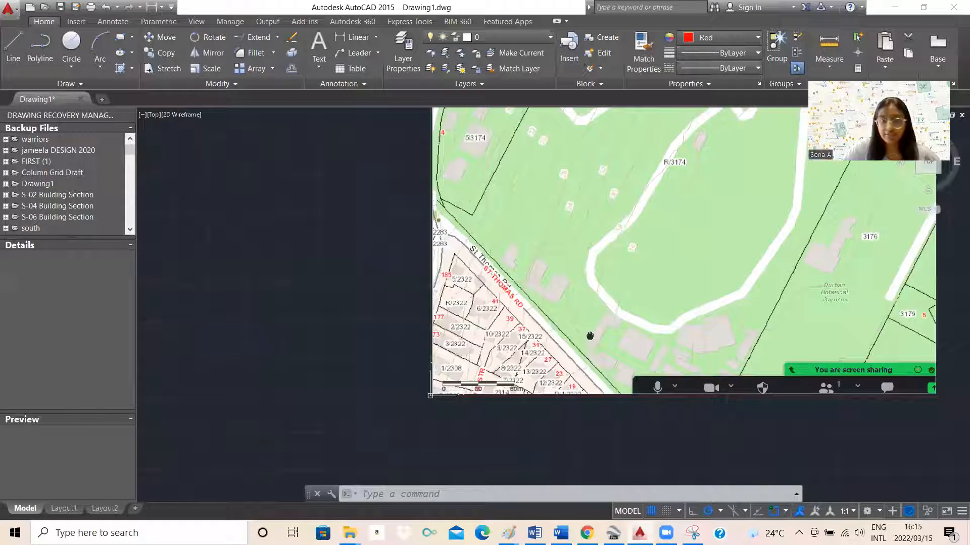
scroll(down, 3)
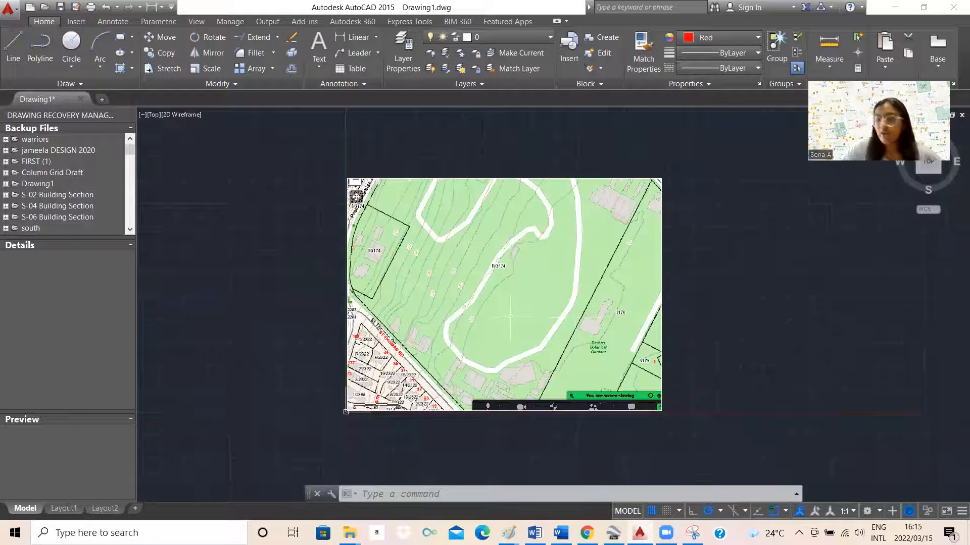
click(100, 46)
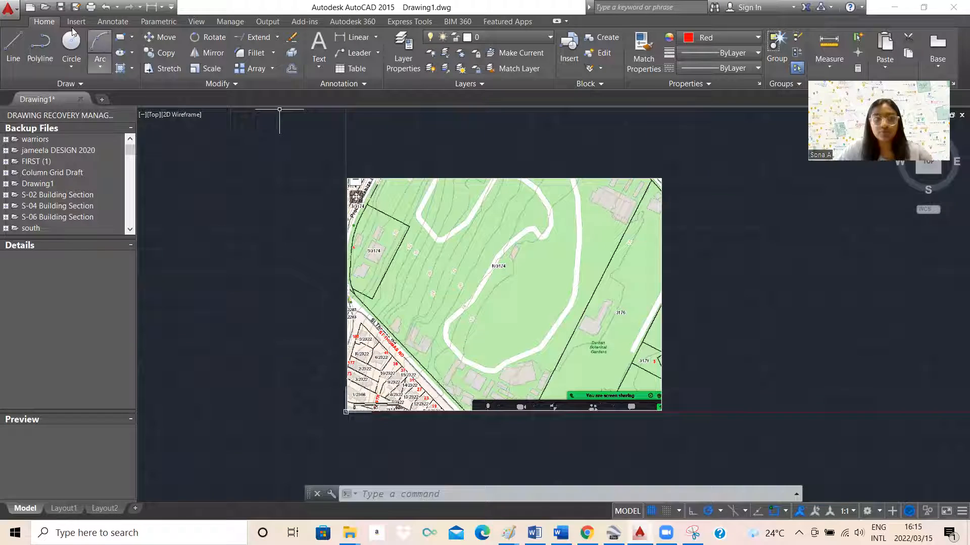
Draw a diagonal red polyline from the upper-left plot toward Durban Botanical Gardens.
click(40, 58)
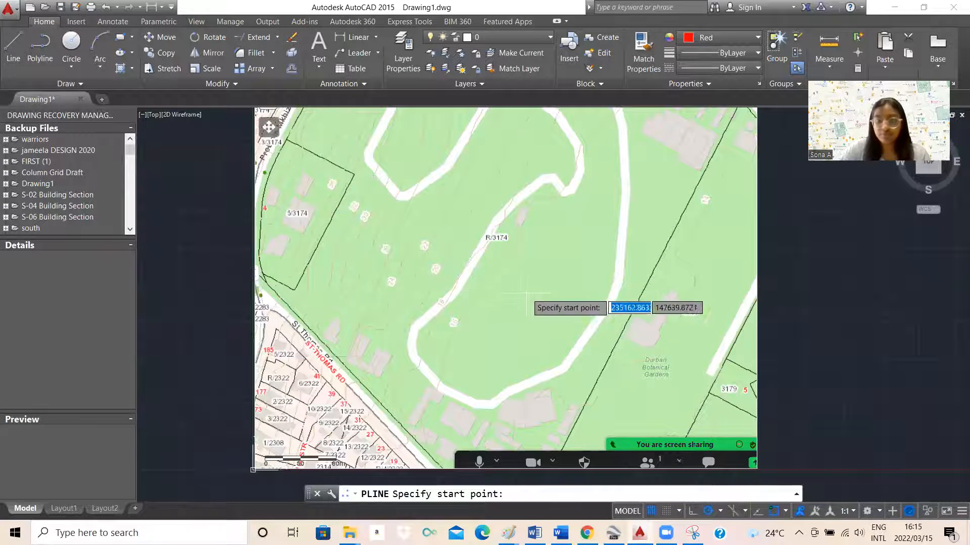
mouse_move(451, 263)
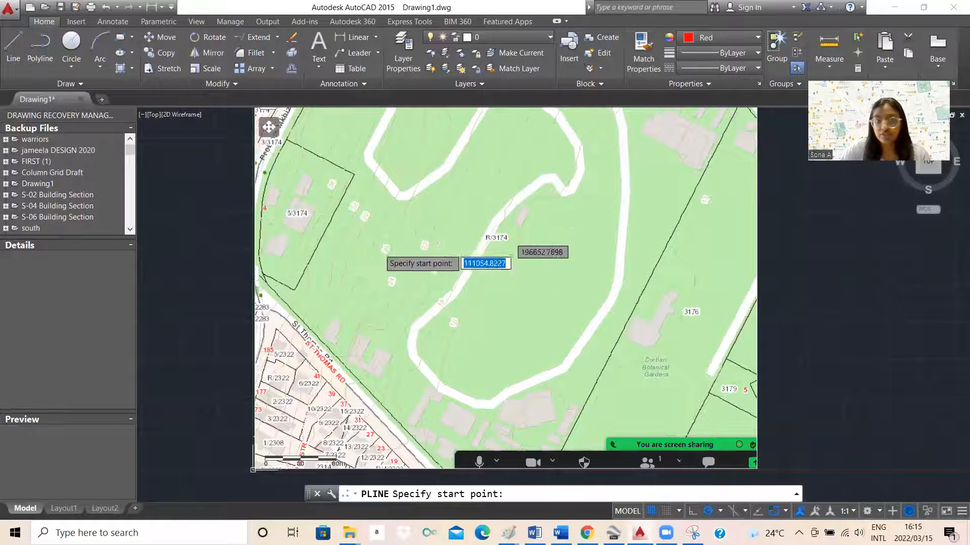
mouse_move(383, 266)
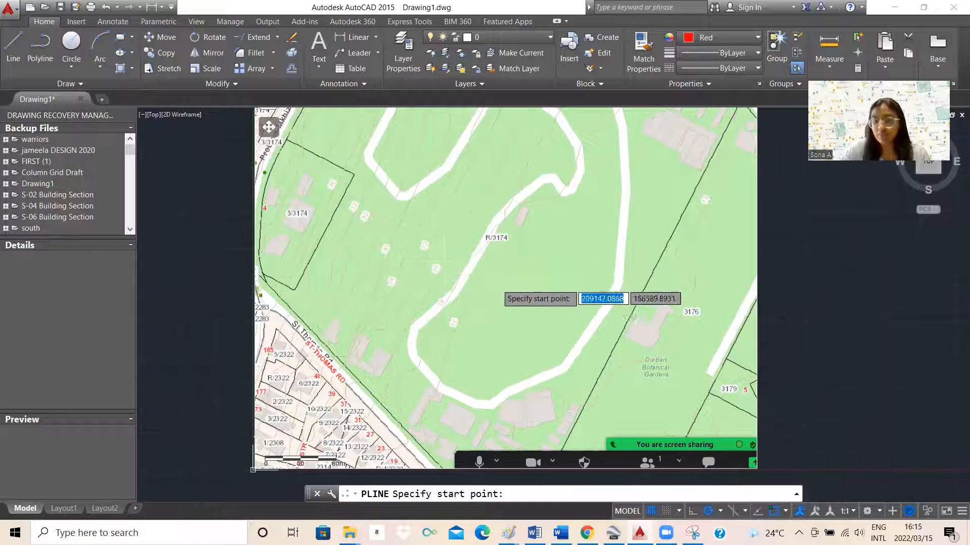
mouse_move(679, 279)
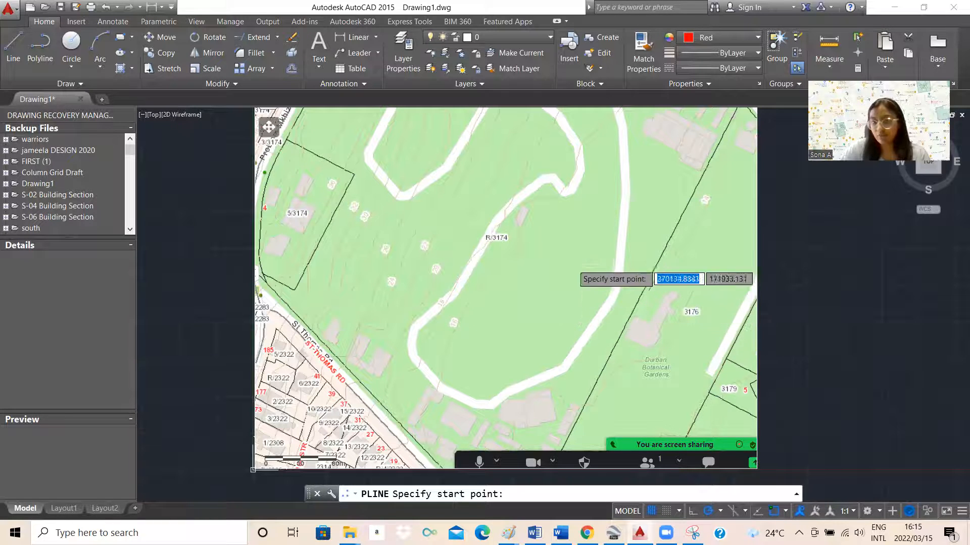
mouse_move(393, 178)
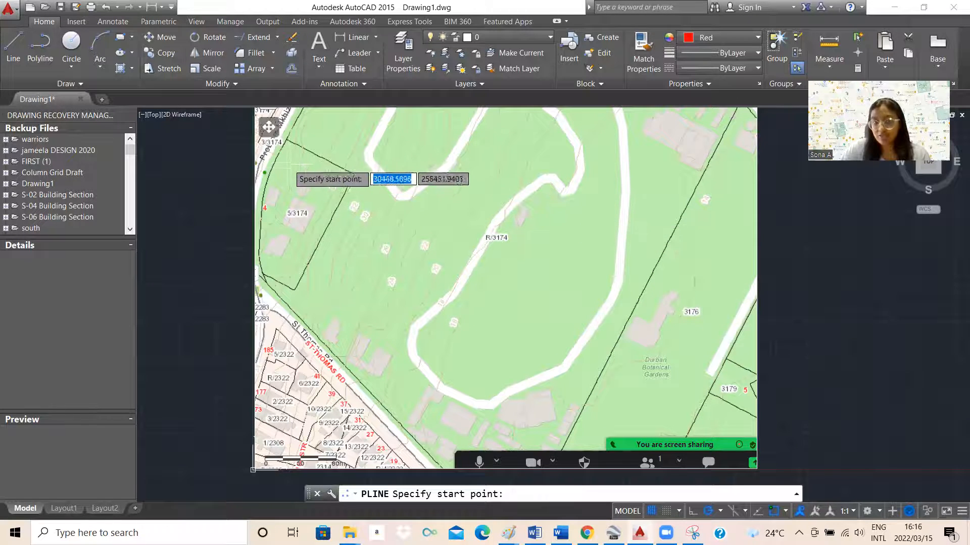
click(291, 172)
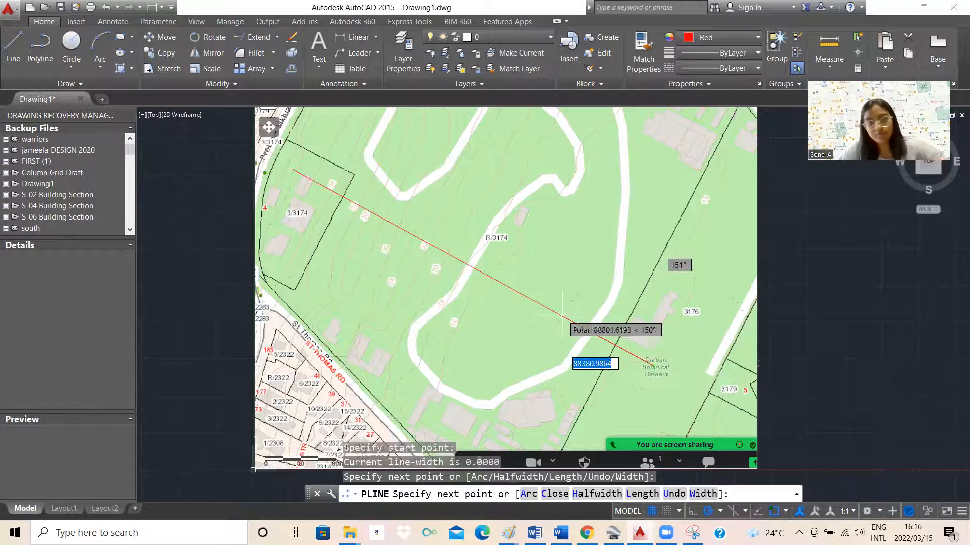
key(Escape)
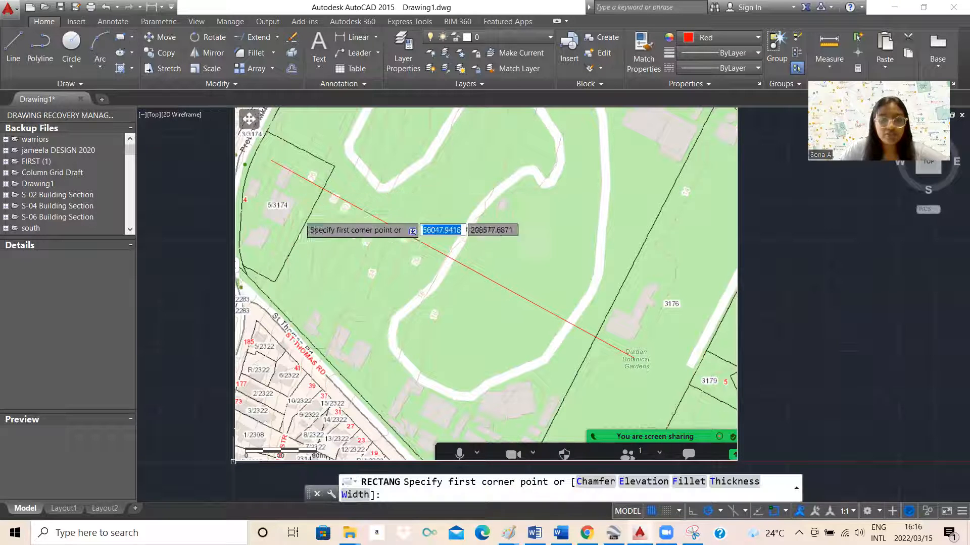
mouse_move(442, 355)
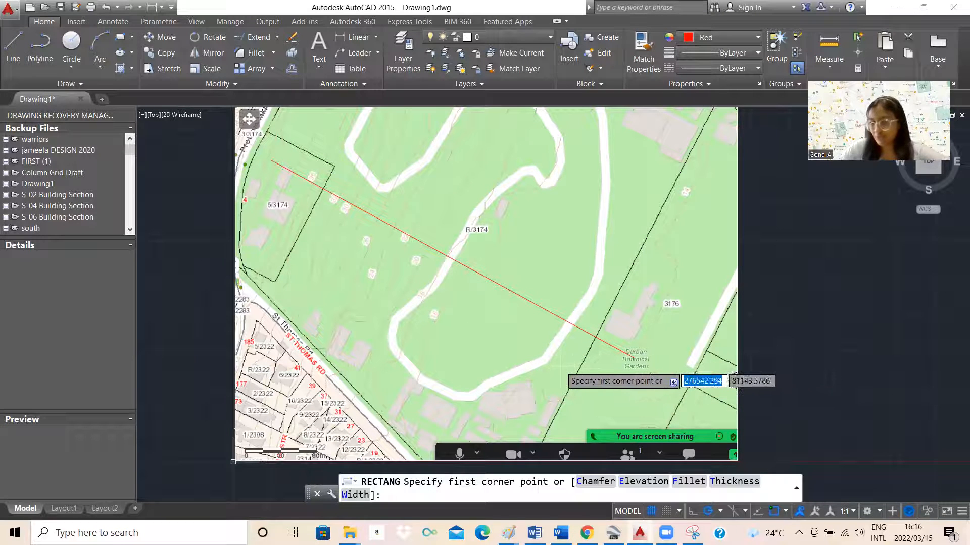
mouse_move(451, 346)
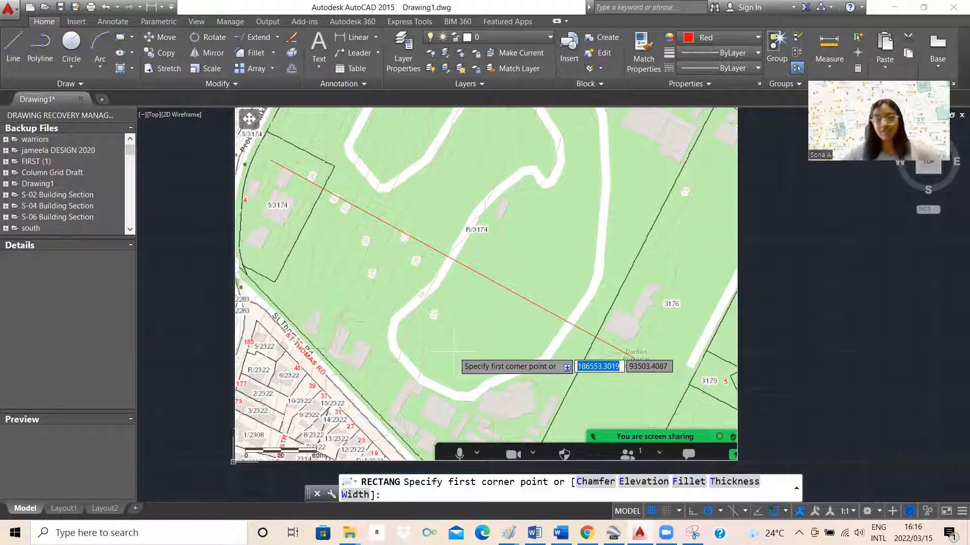
mouse_move(454, 343)
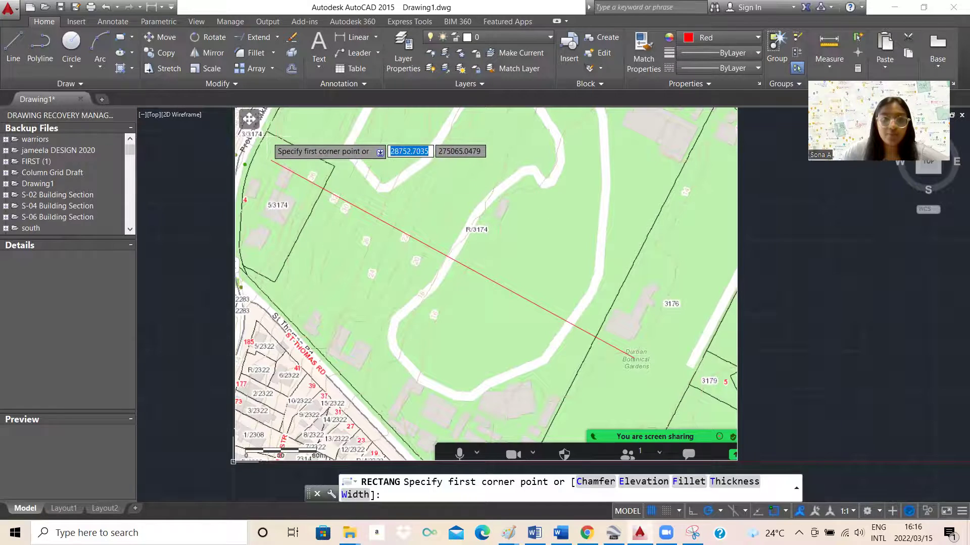
Draw a red rectangle around the diagonal section line, then clear the selection.
click(265, 141)
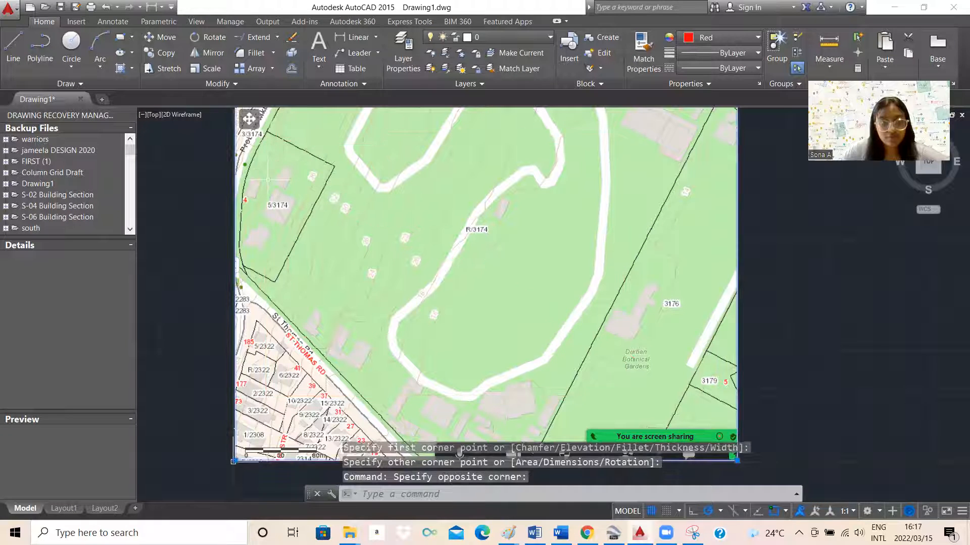
click(624, 395)
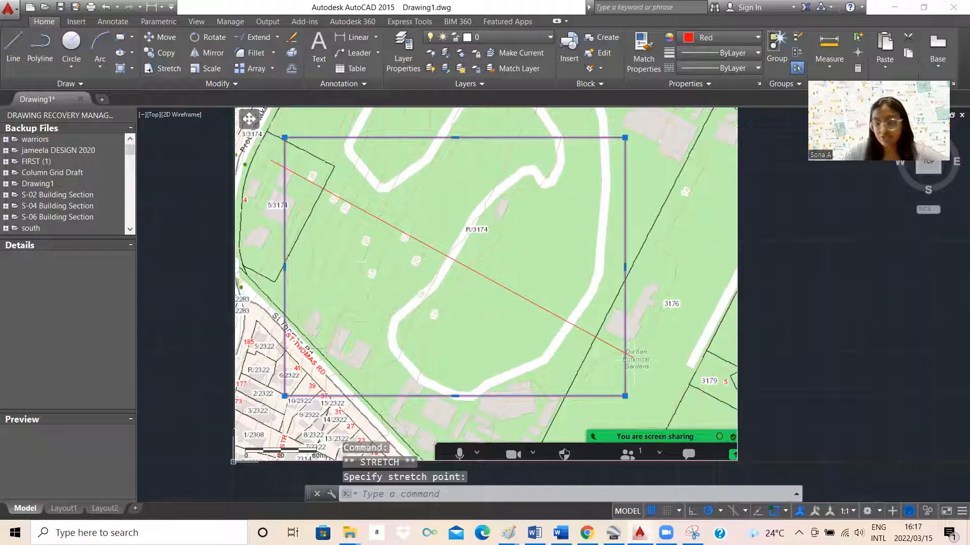
key(Escape)
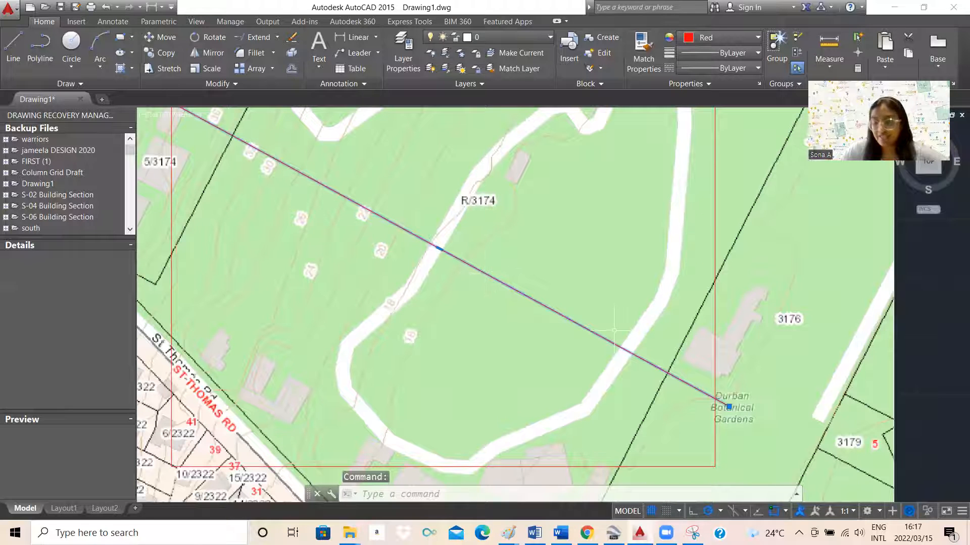
key(Escape)
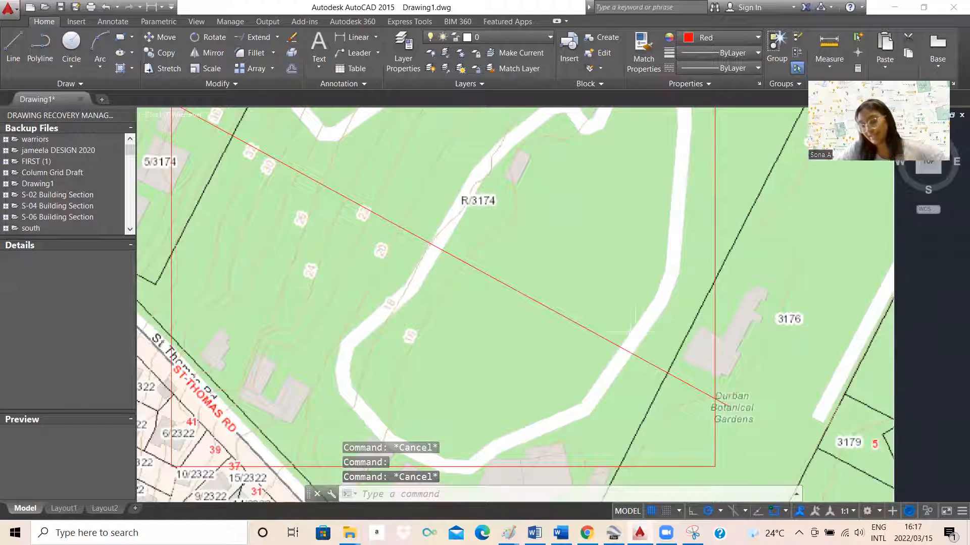
click(40, 49)
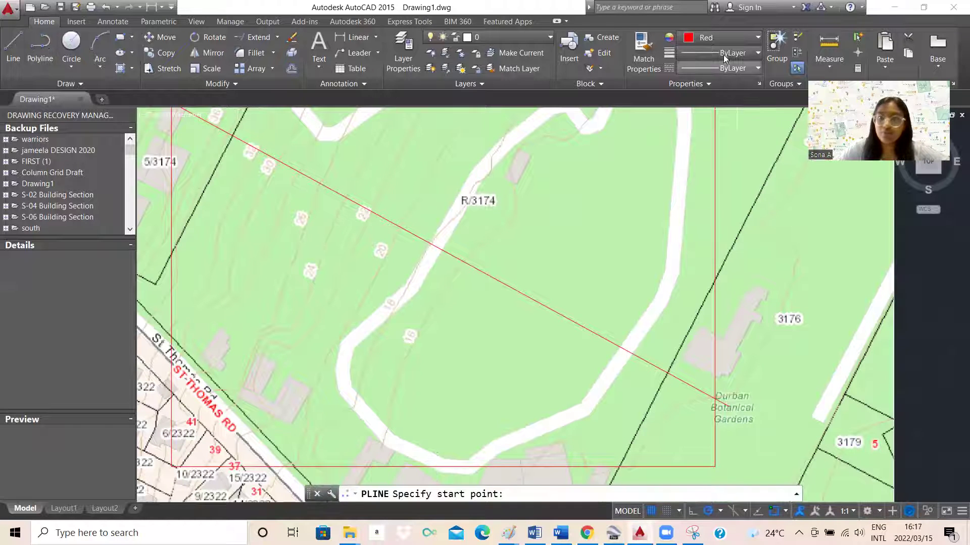
Switch to cyan, draw a short vertical tick, and copy it to each contour crossing.
click(756, 37)
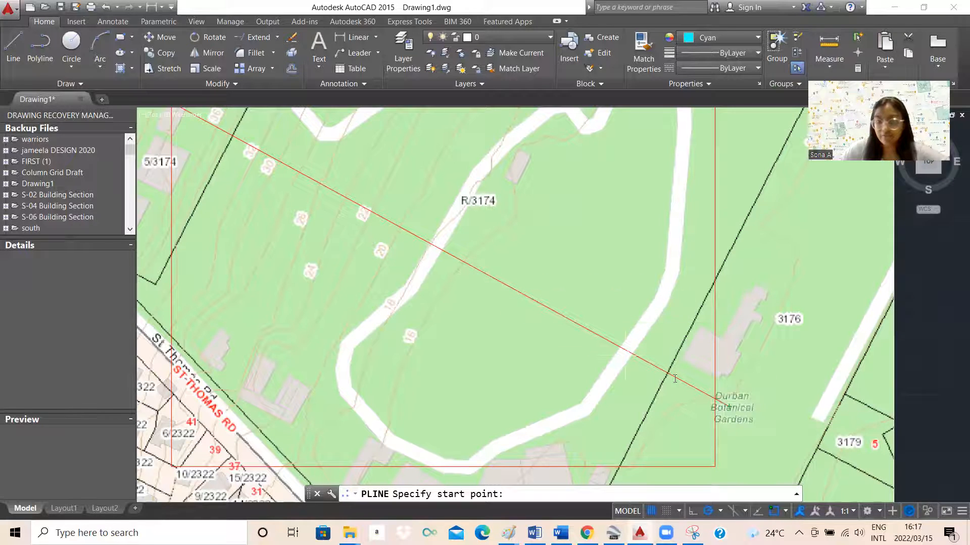
click(688, 400)
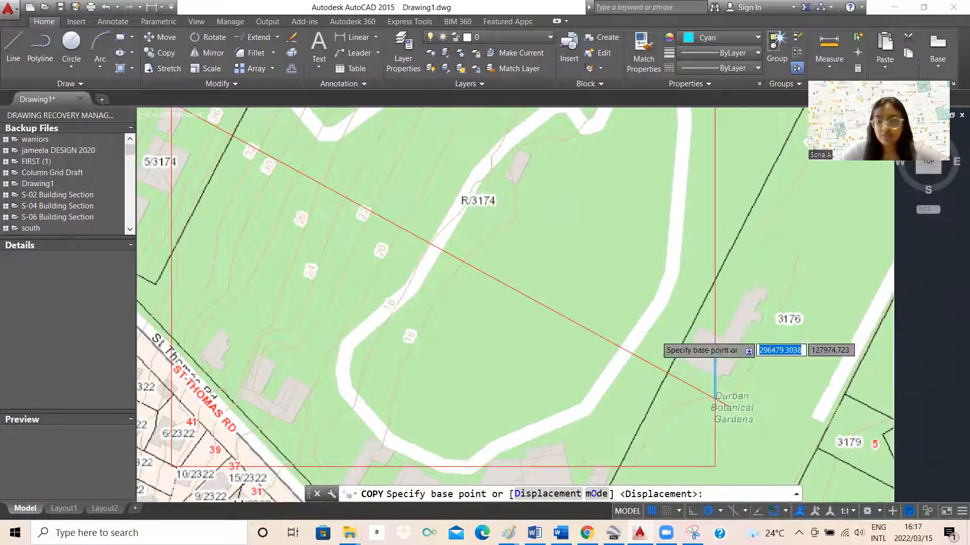
click(702, 386)
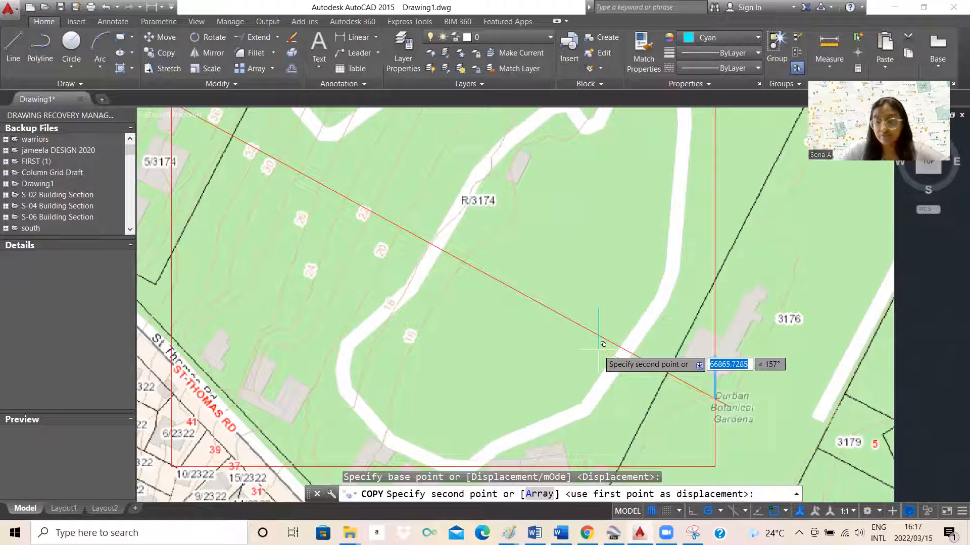
mouse_move(595, 343)
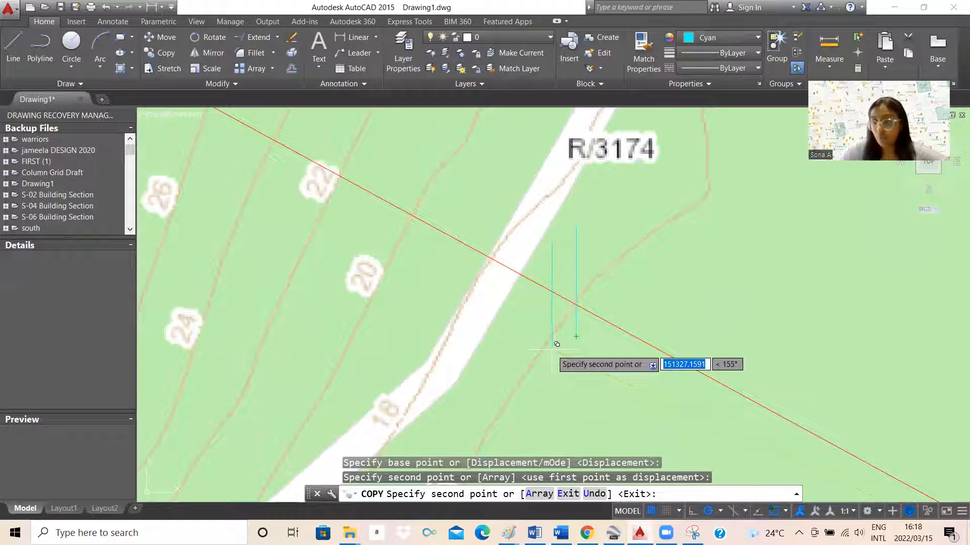
mouse_move(557, 344)
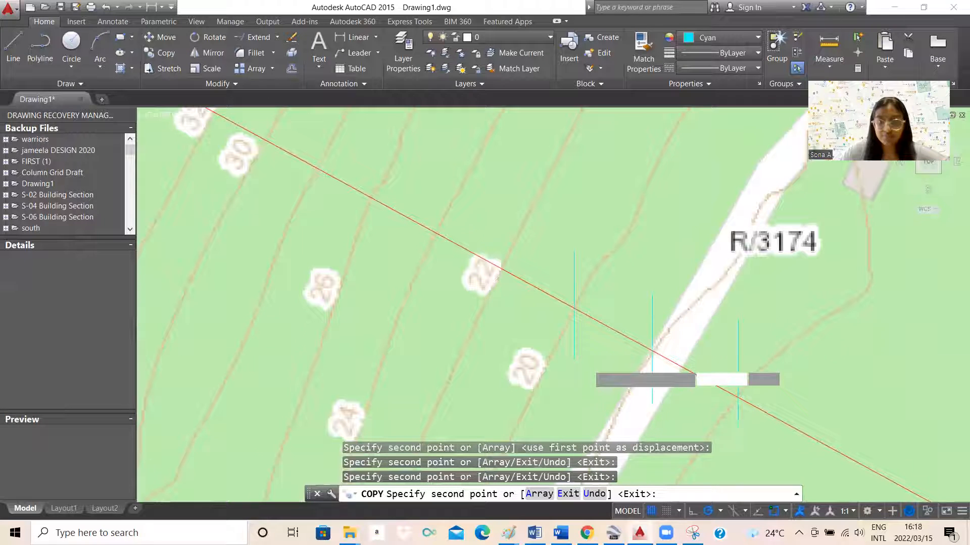
mouse_move(448, 291)
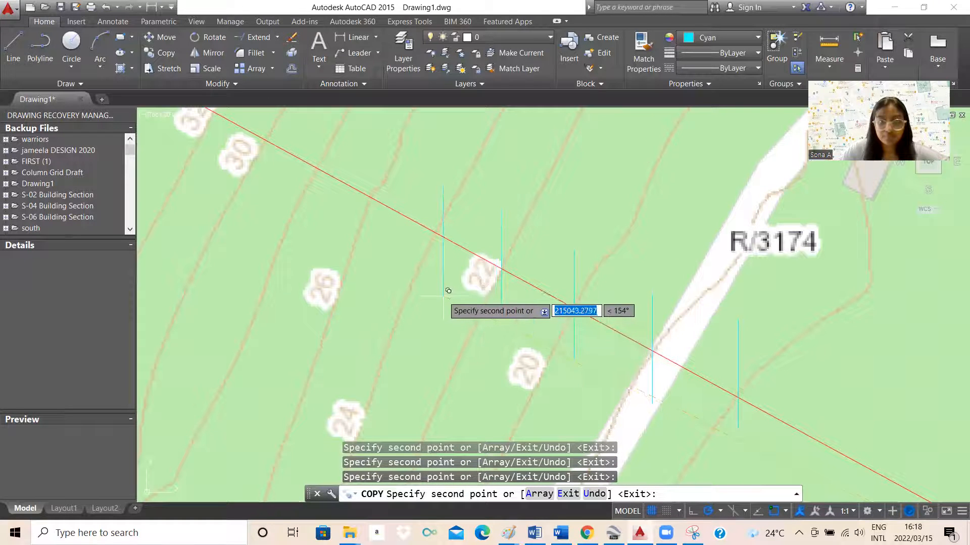
mouse_move(373, 240)
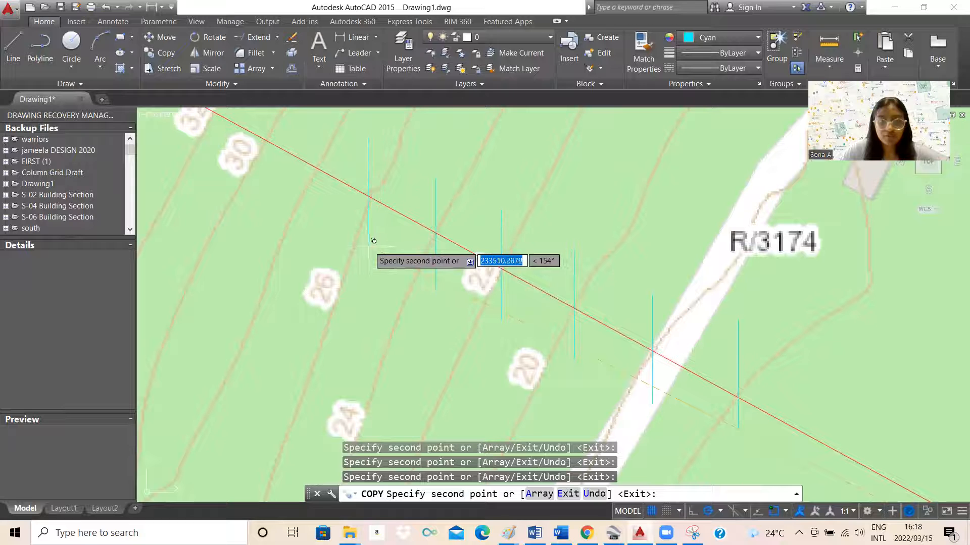
mouse_move(270, 188)
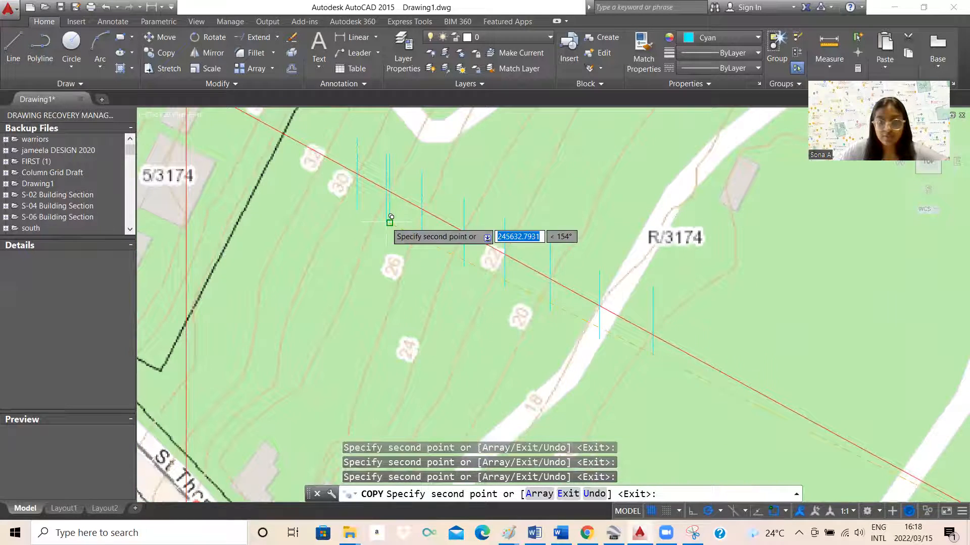
mouse_move(499, 267)
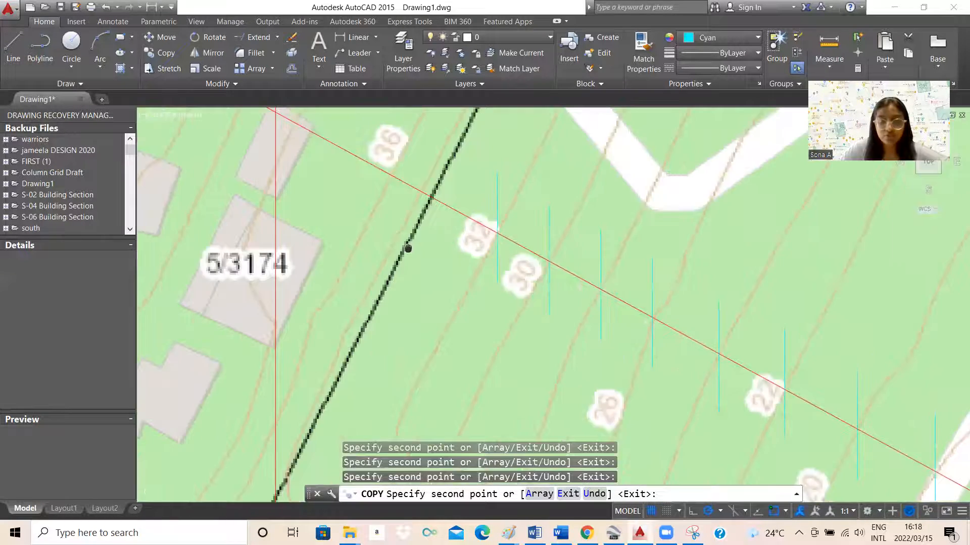
mouse_move(396, 213)
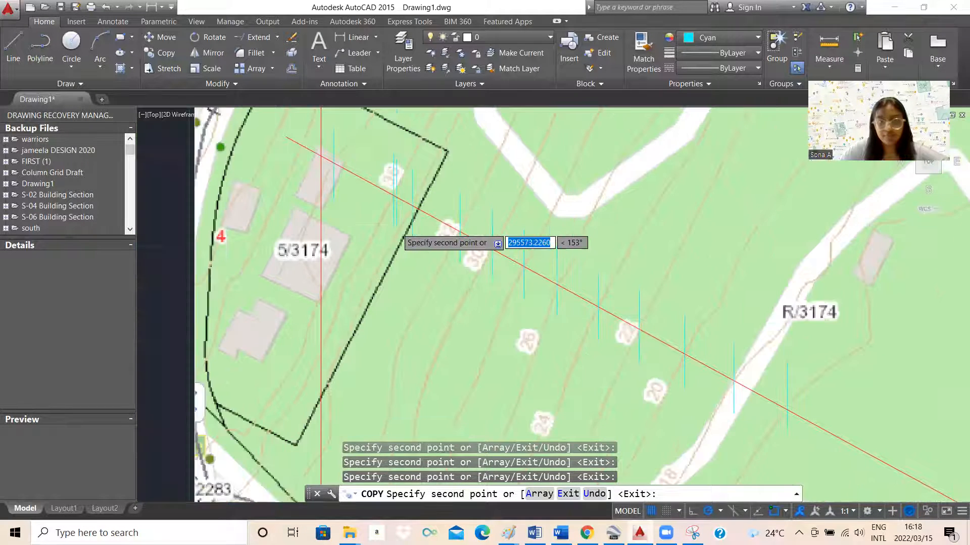
scroll(down, 3)
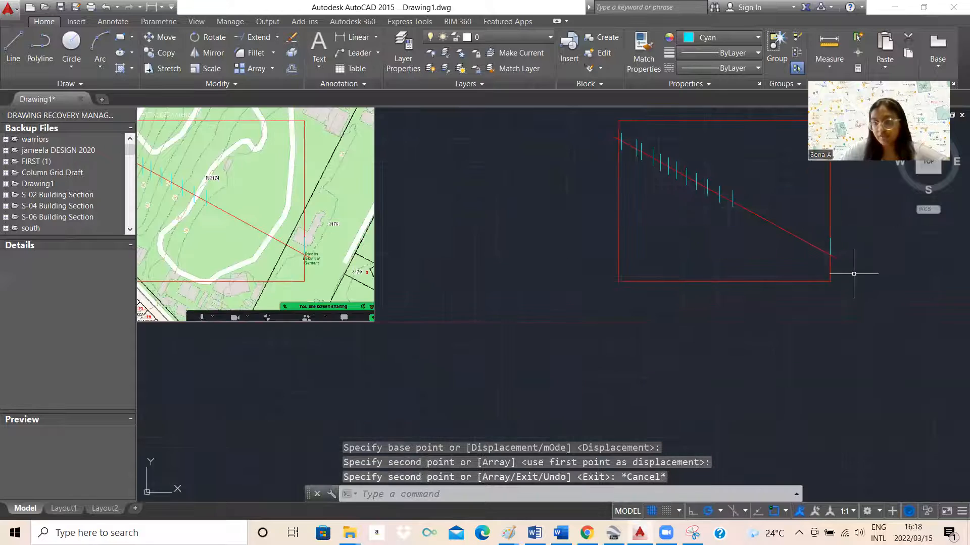
Start a polyline at the profile baseline's start point below the frame.
click(39, 47)
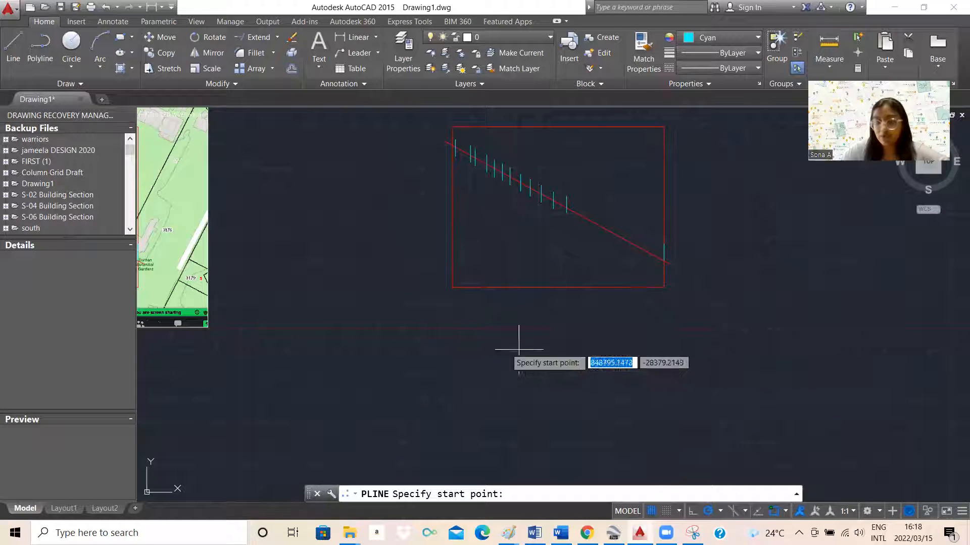
mouse_move(588, 343)
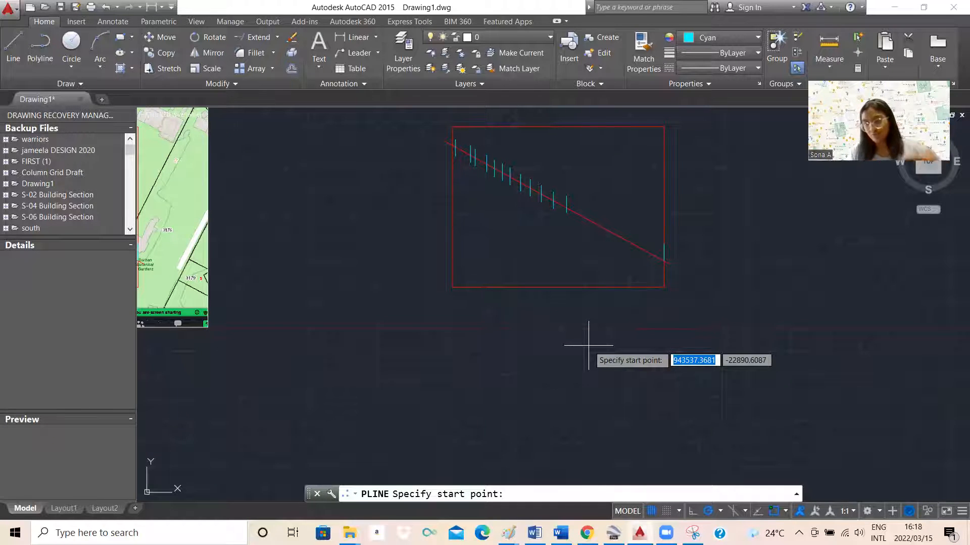
mouse_move(438, 347)
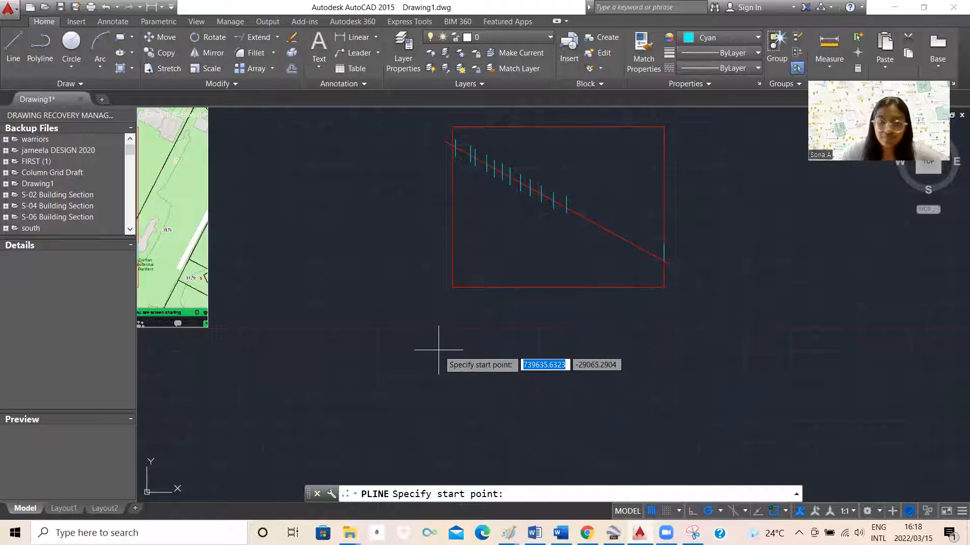
click(439, 350)
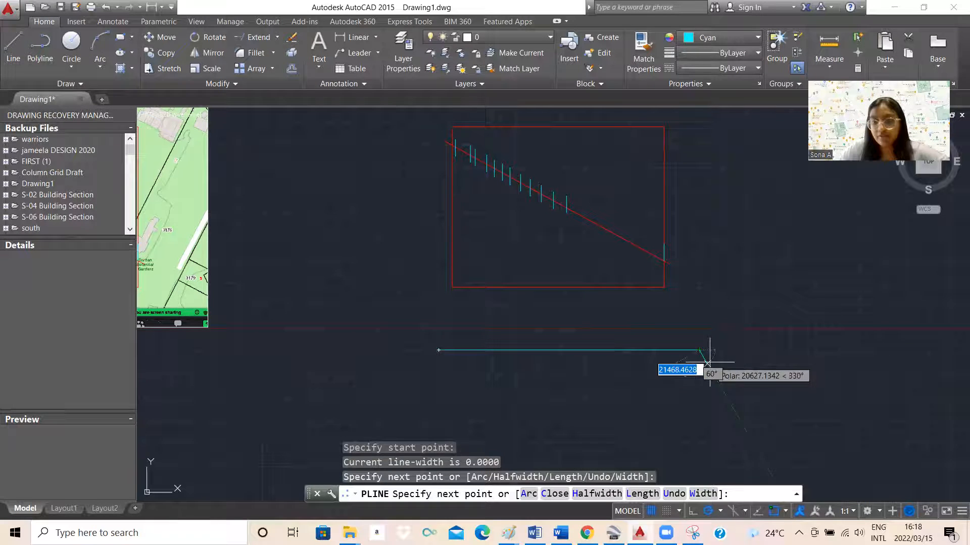
Finish the baseline, switch to magenta, and draw a vertical drop plus a 14000-long horizontal line.
click(756, 38)
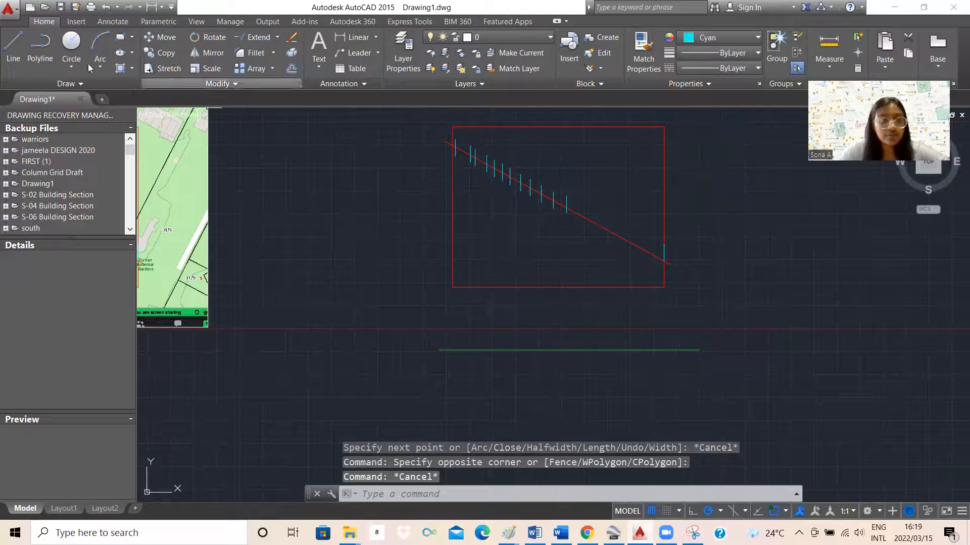
click(757, 38)
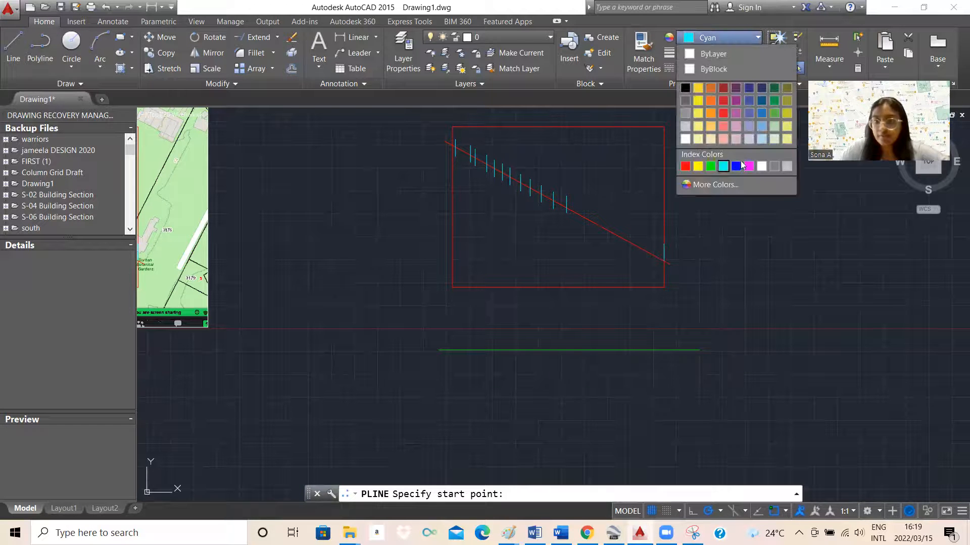
click(735, 166)
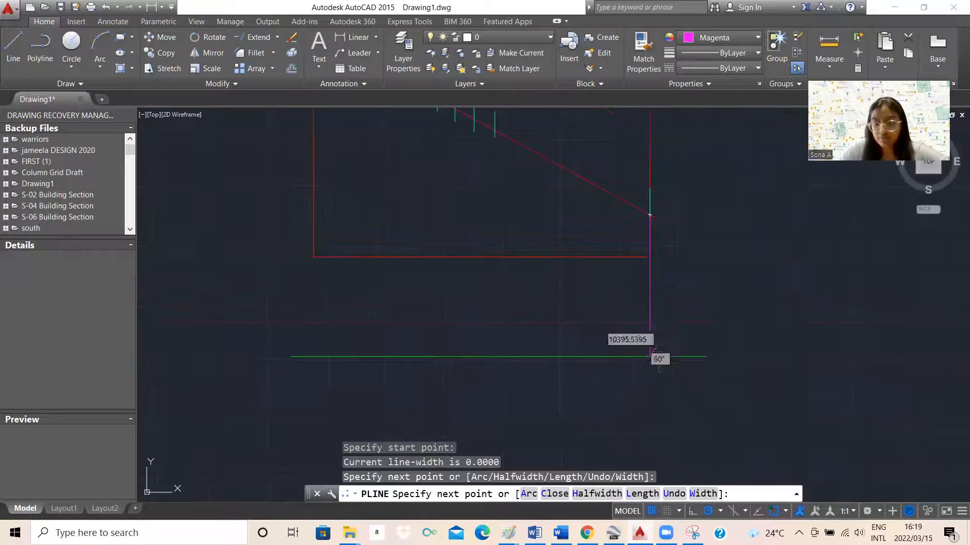
key(Escape)
text(14000)
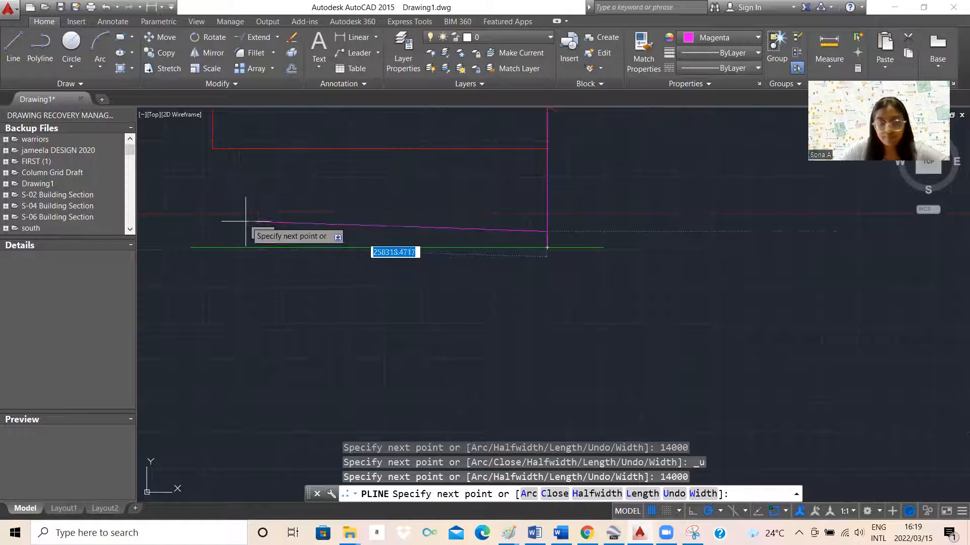
key(Escape)
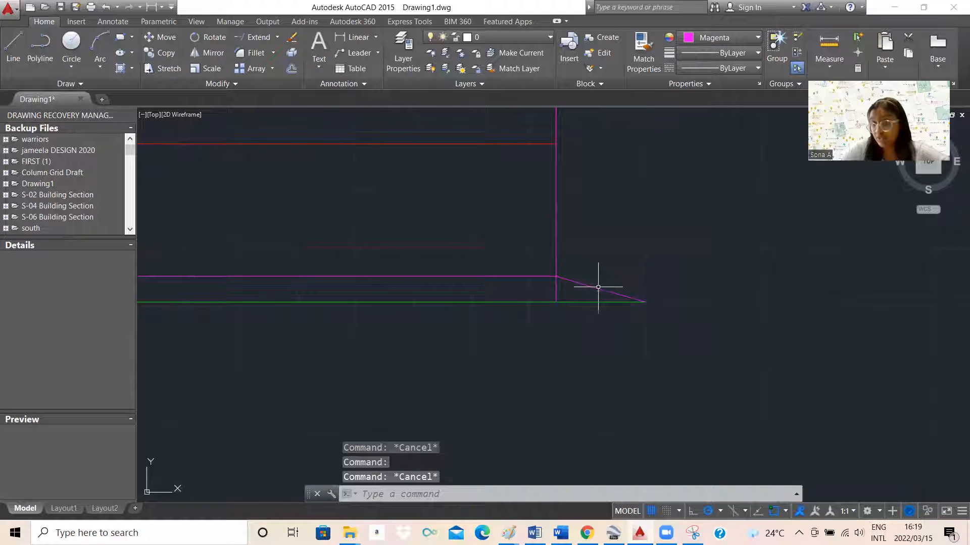
mouse_move(565, 289)
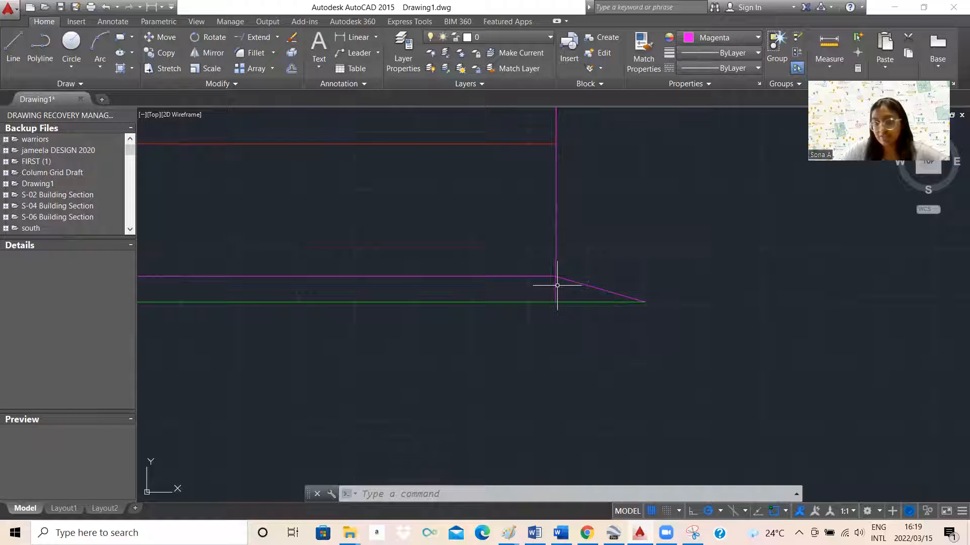
mouse_move(555, 290)
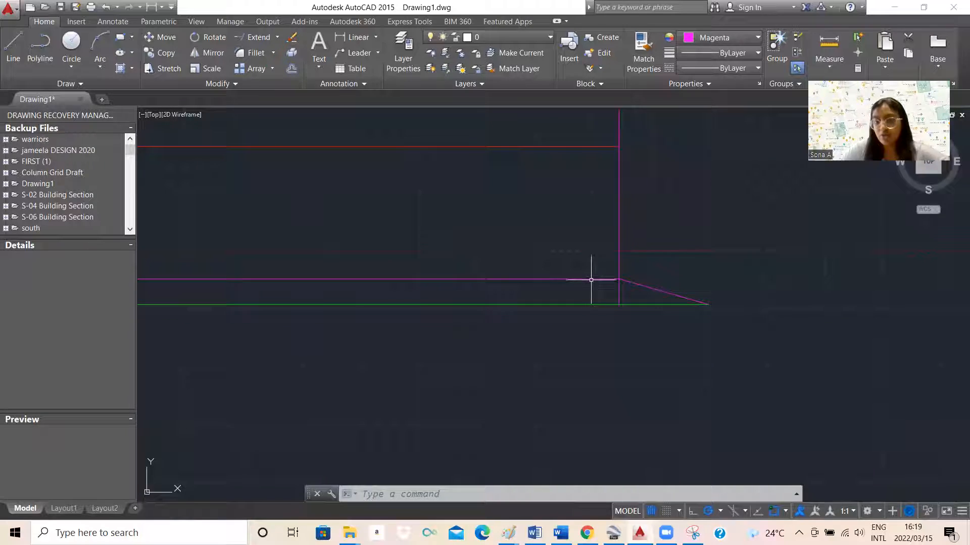
mouse_move(744, 288)
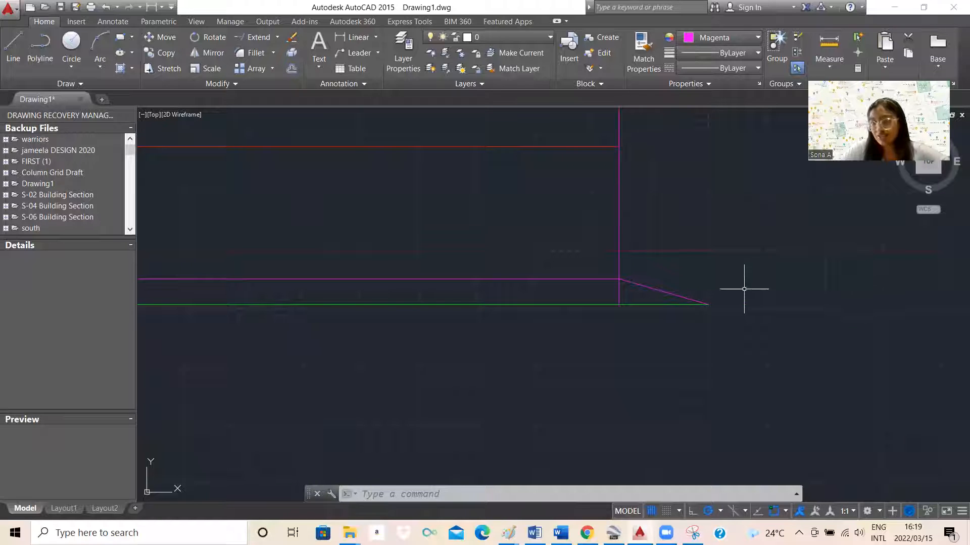
mouse_move(634, 276)
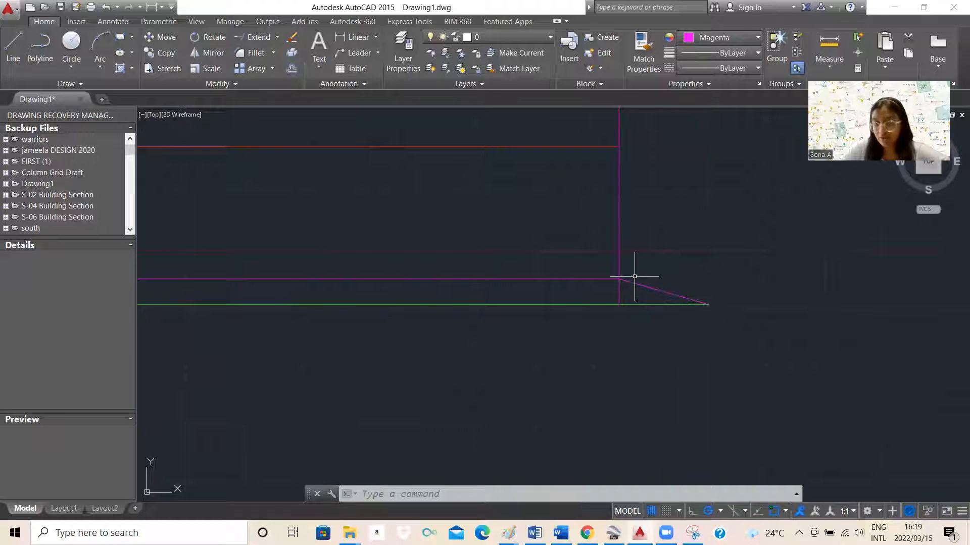
mouse_move(616, 276)
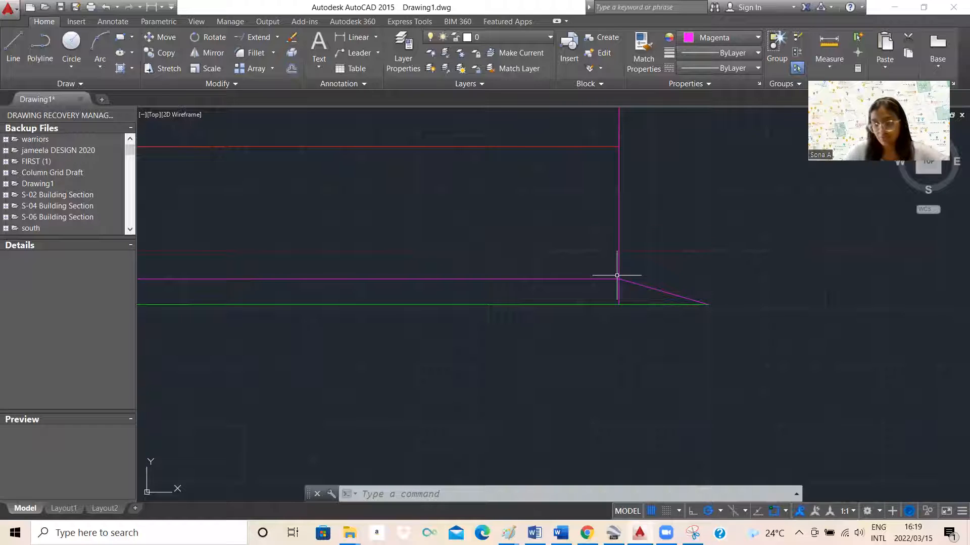
click(618, 275)
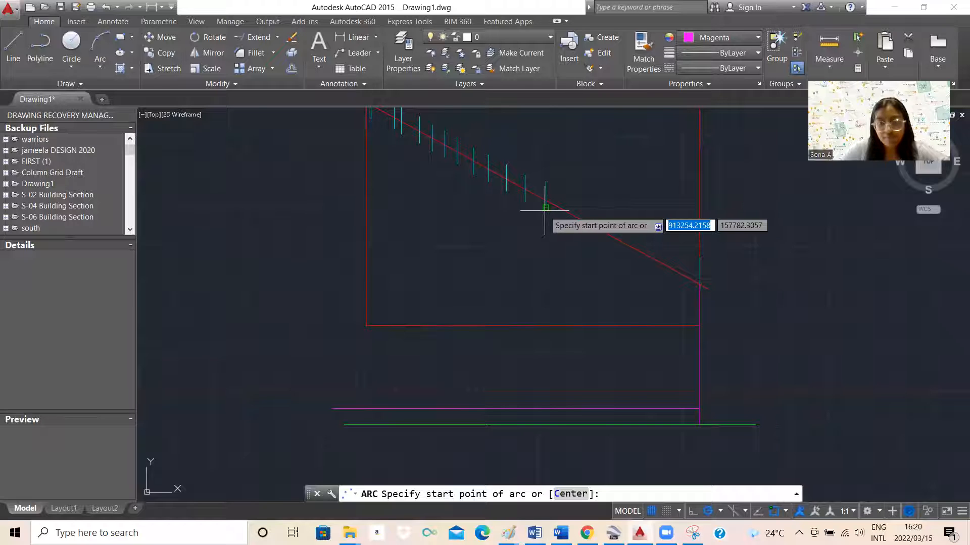
Cancel the arc and extend the cyan ticks down to the magenta horizontal line.
key(Escape)
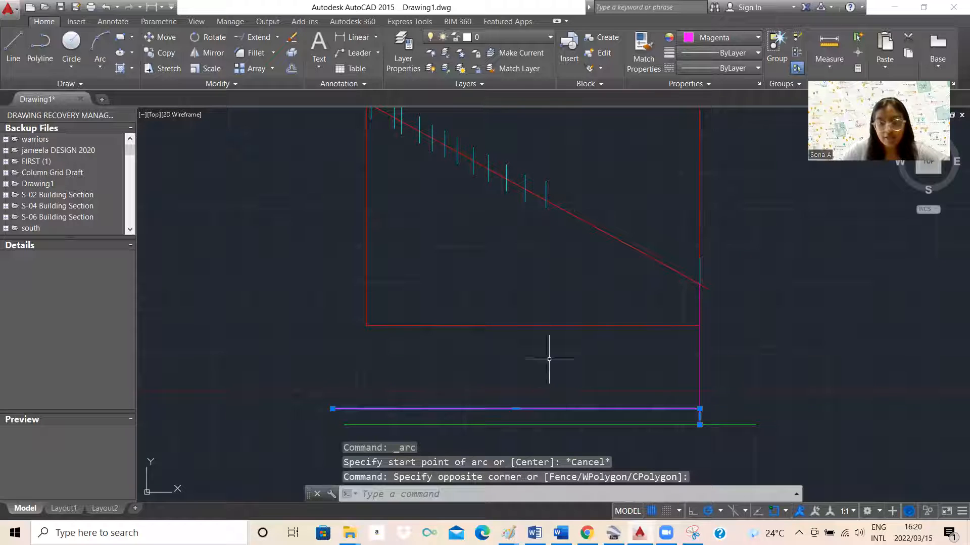
click(552, 208)
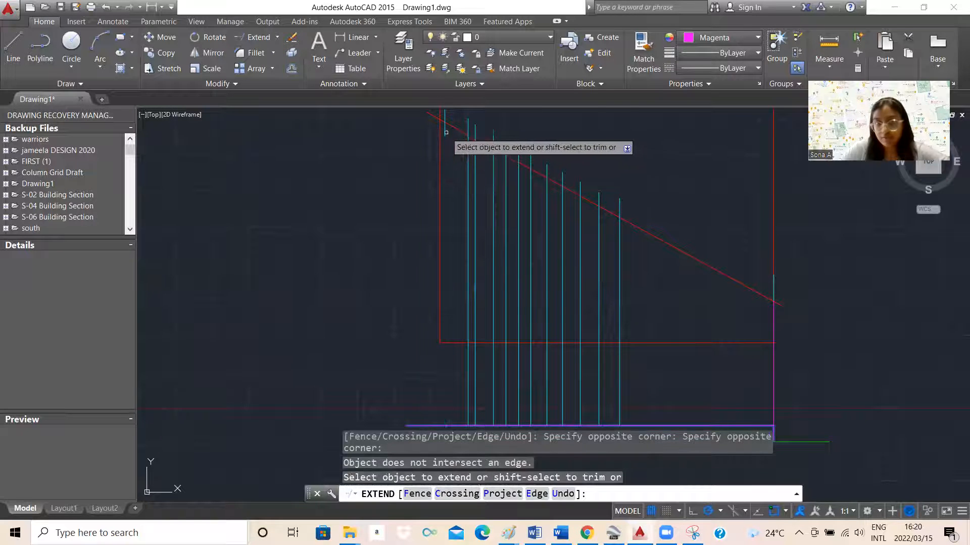
key(Escape)
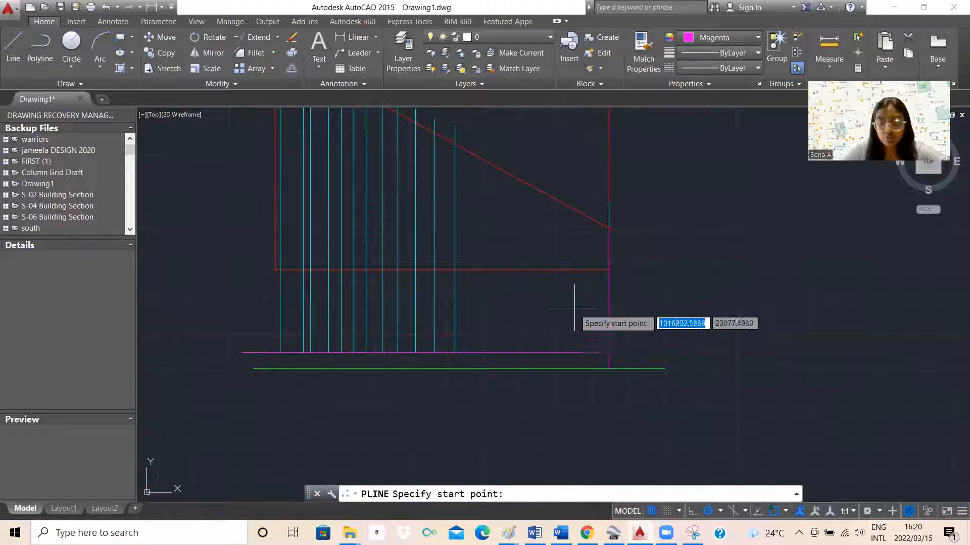
mouse_move(610, 352)
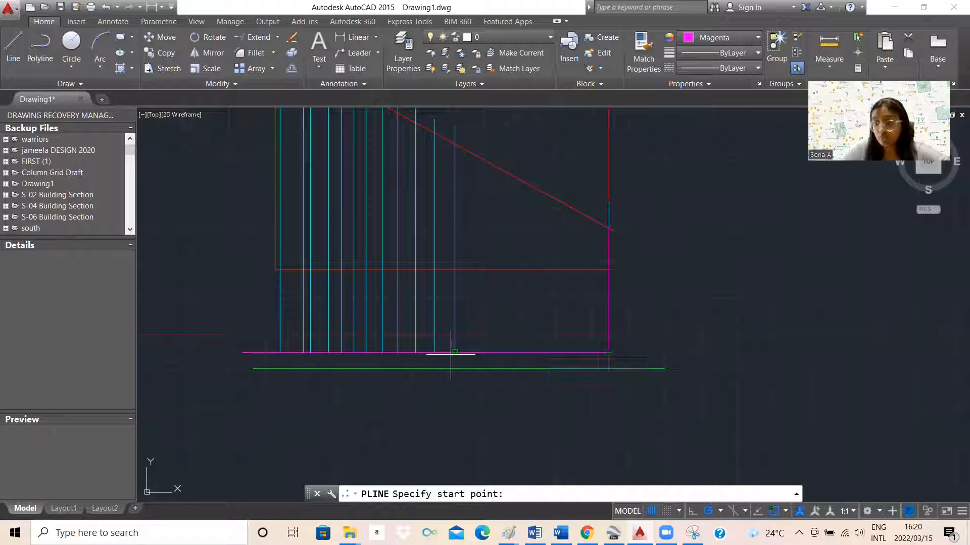
Draw a short magenta polyline with an angled segment starting on the magenta line.
click(455, 353)
text(2000)
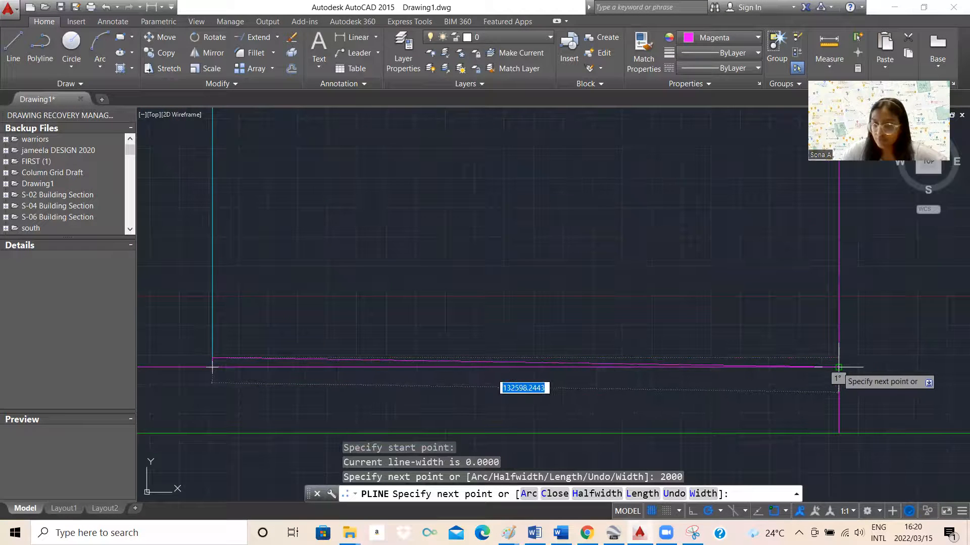
key(Escape)
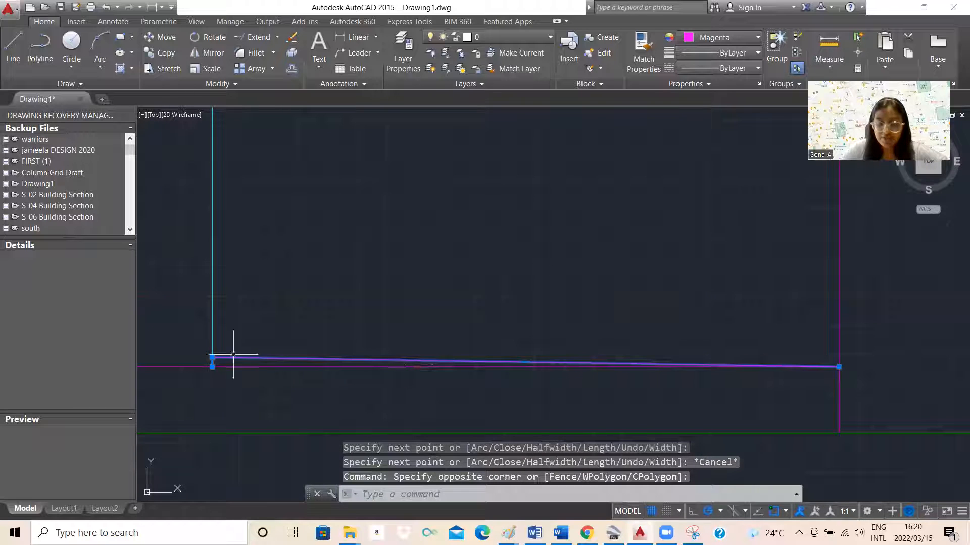
mouse_move(252, 356)
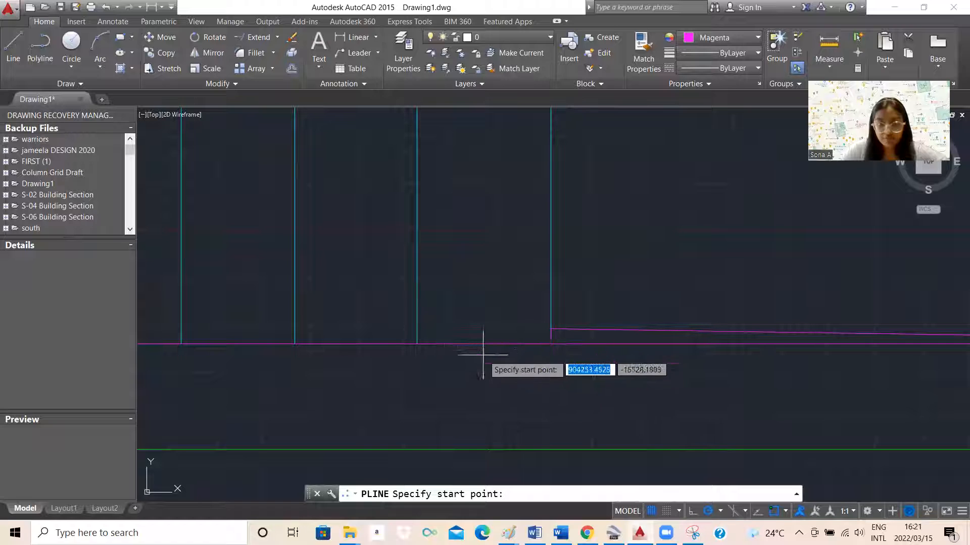
mouse_move(413, 343)
text(2000)
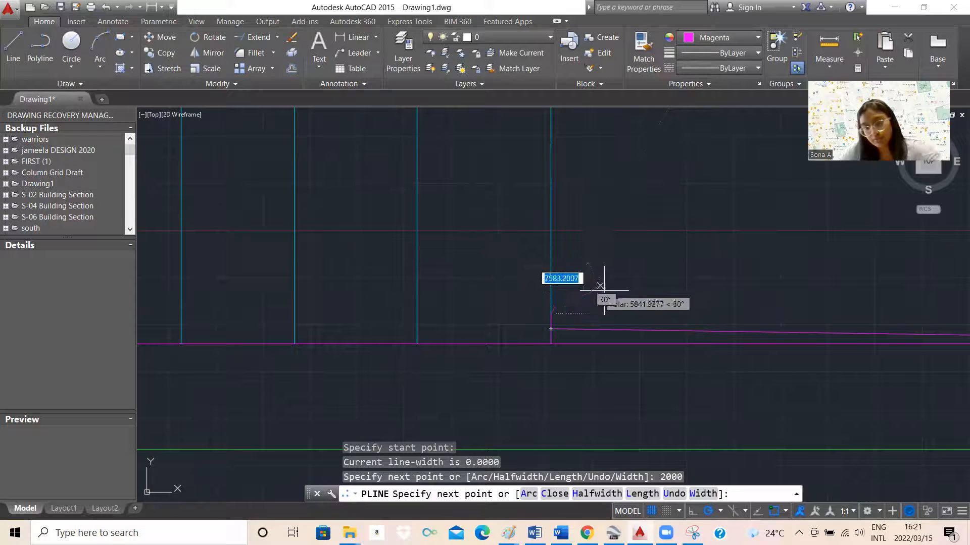
key(Escape)
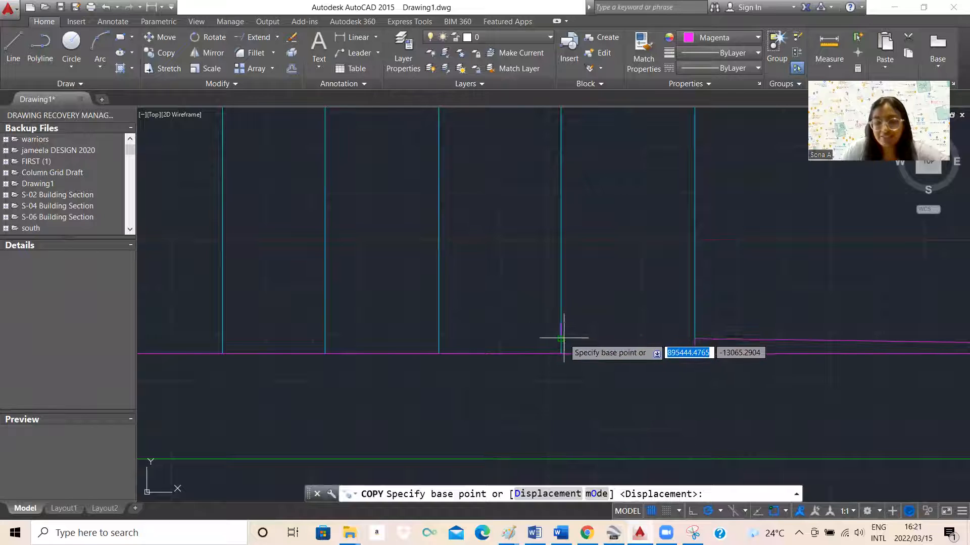
Copy the short magenta mark onto other cyan vertical lines.
click(562, 338)
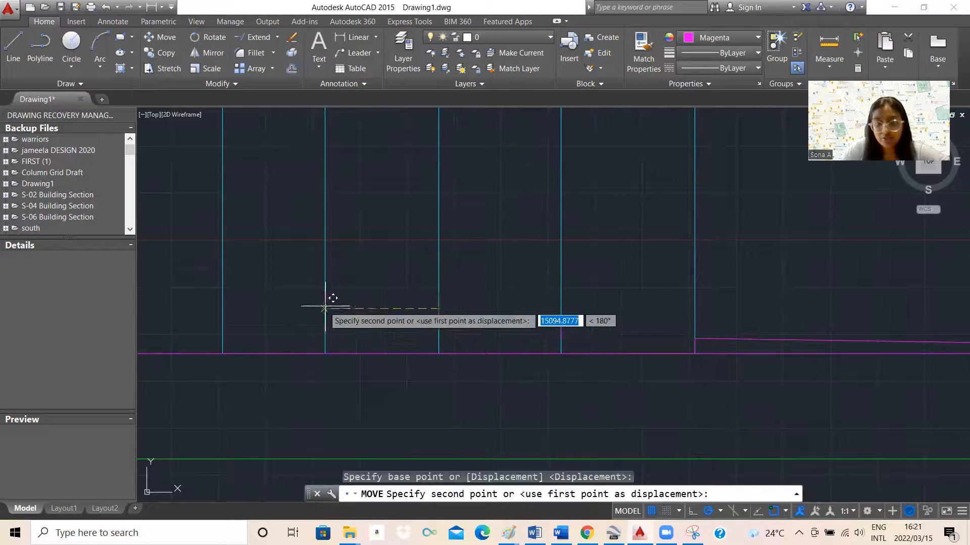
key(Escape)
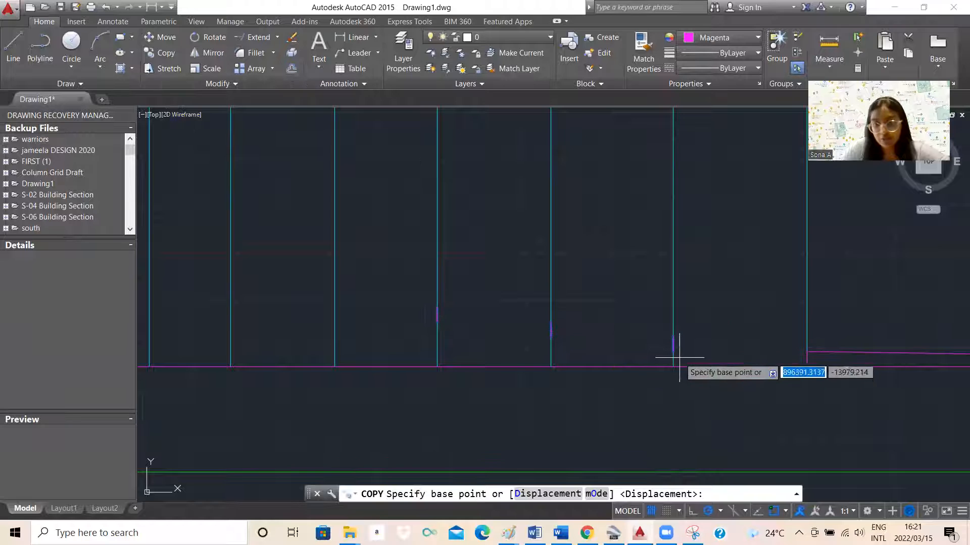
click(678, 356)
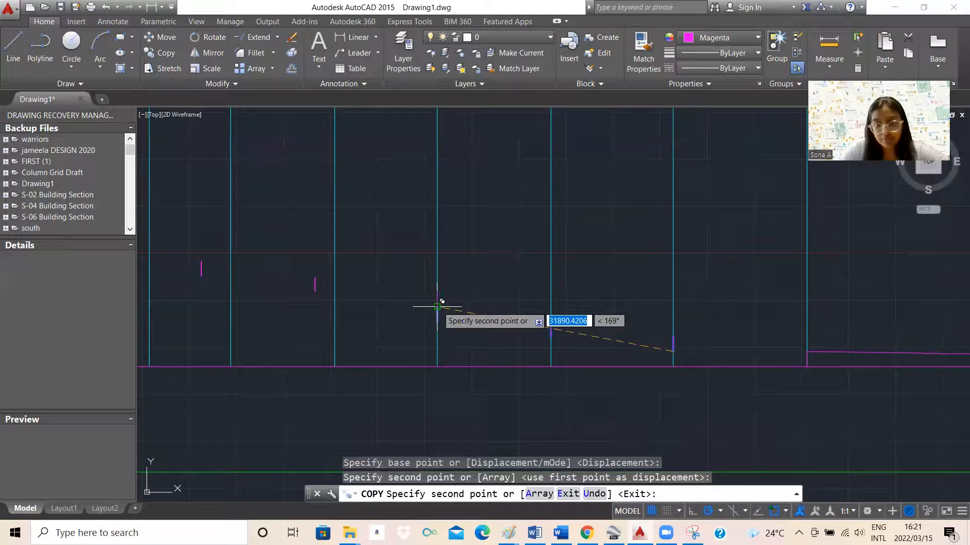
key(Escape)
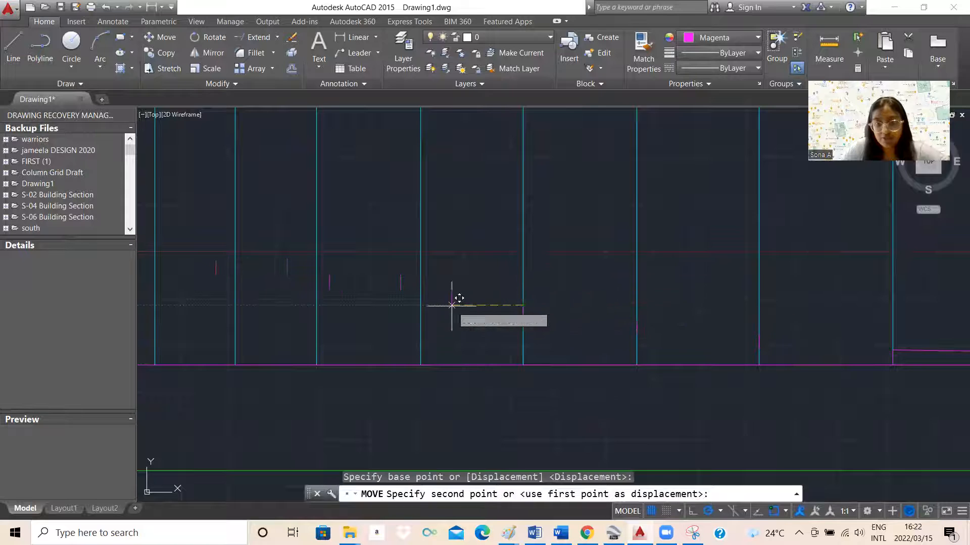
click(451, 306)
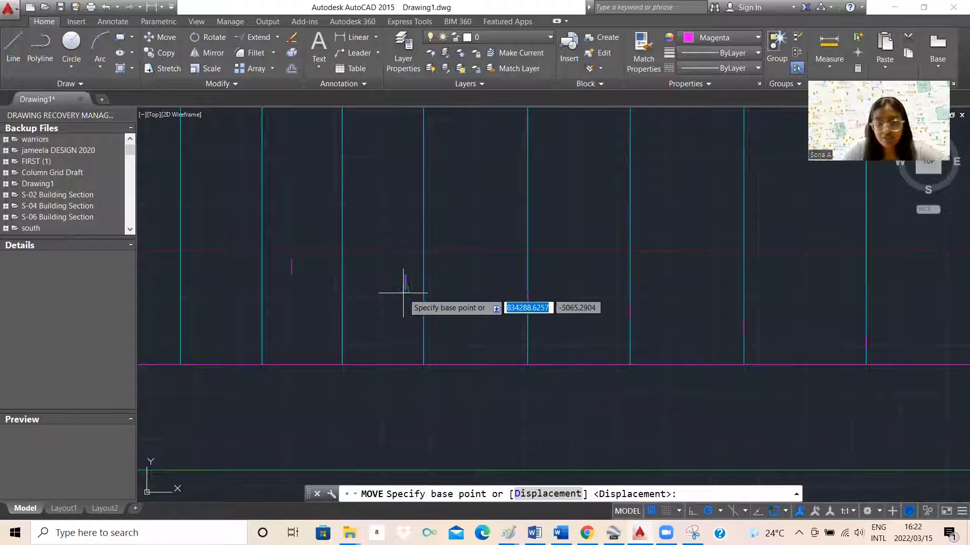
Move the magenta marks and profile segment to differing heights along the cyan lines.
click(403, 290)
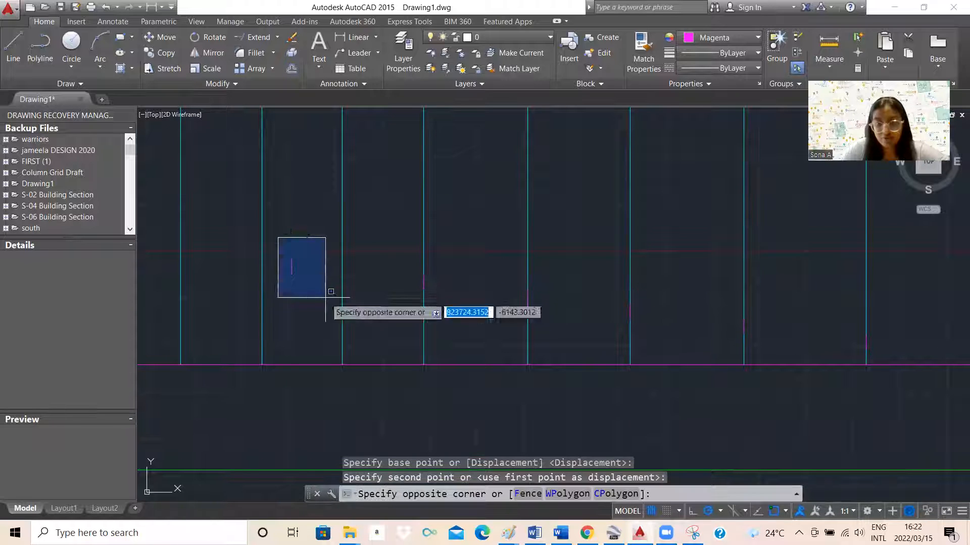
click(330, 291)
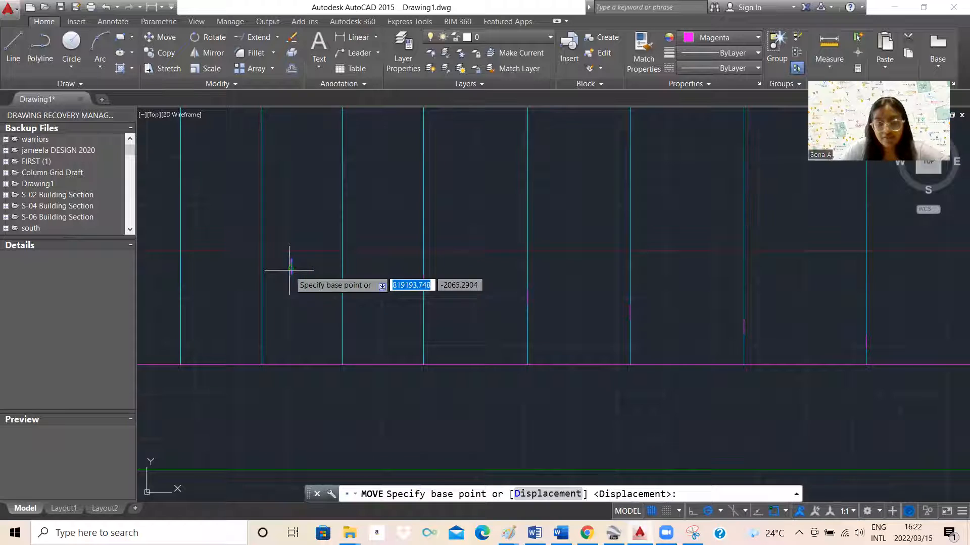
click(290, 259)
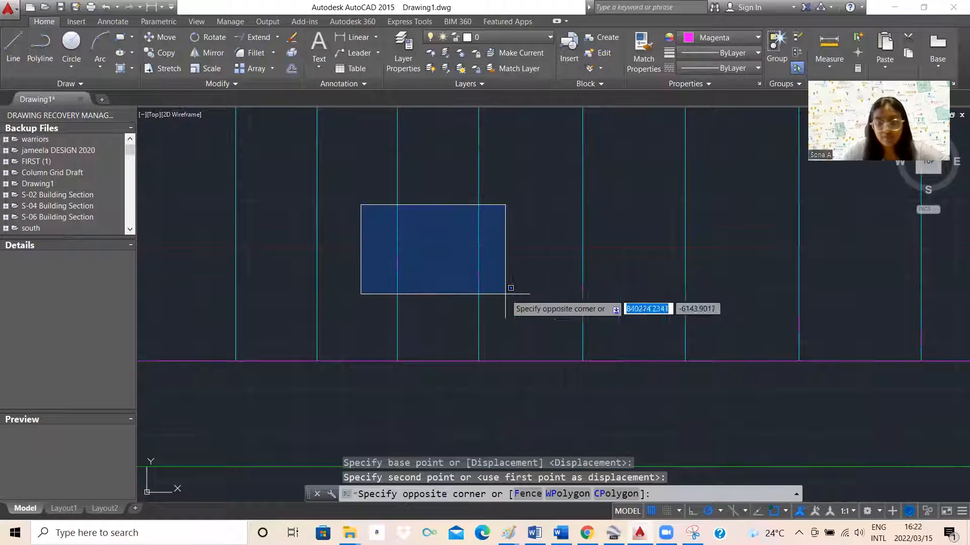
mouse_move(702, 303)
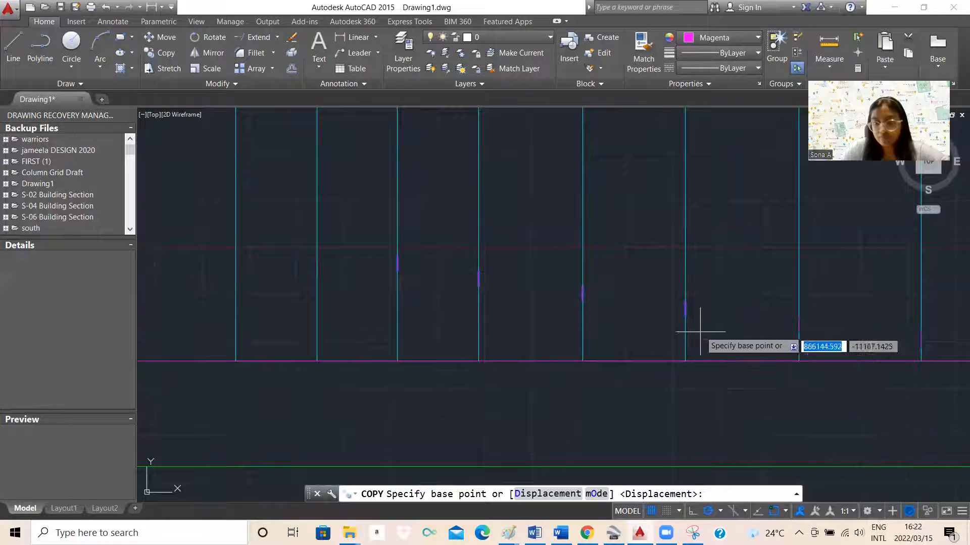
click(686, 316)
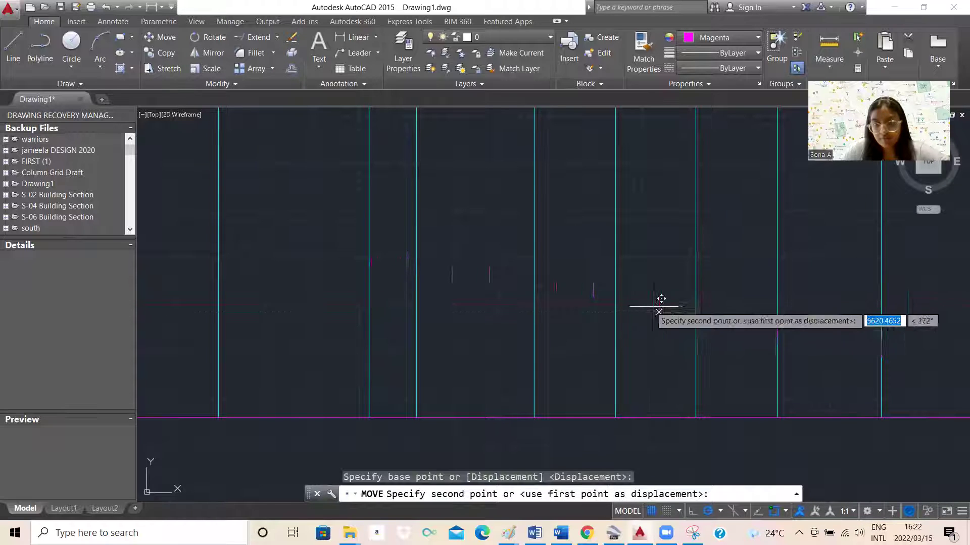
click(614, 314)
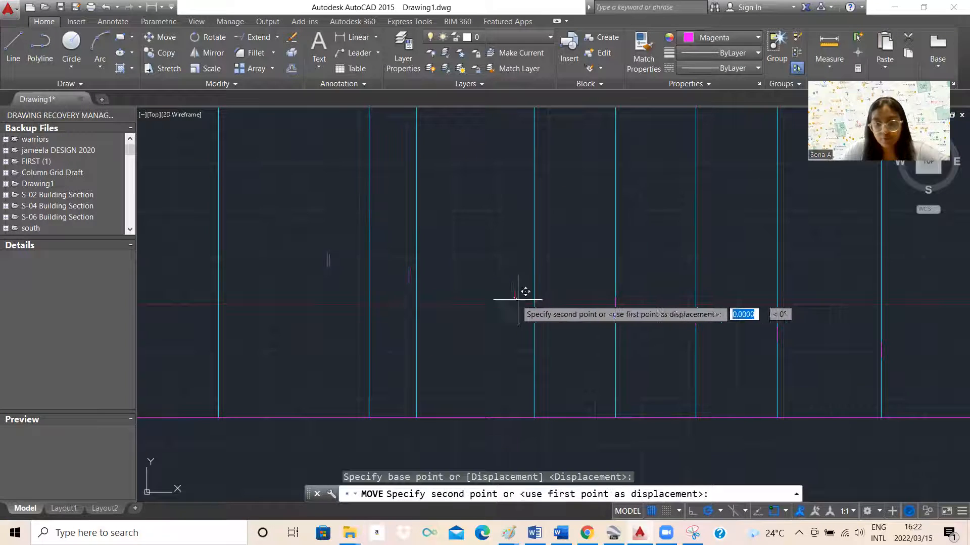
click(399, 250)
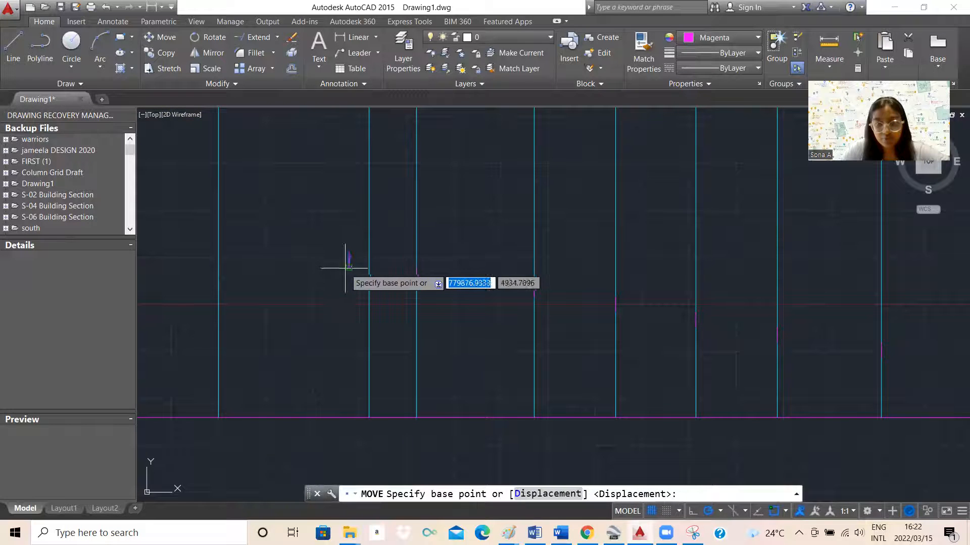
click(345, 267)
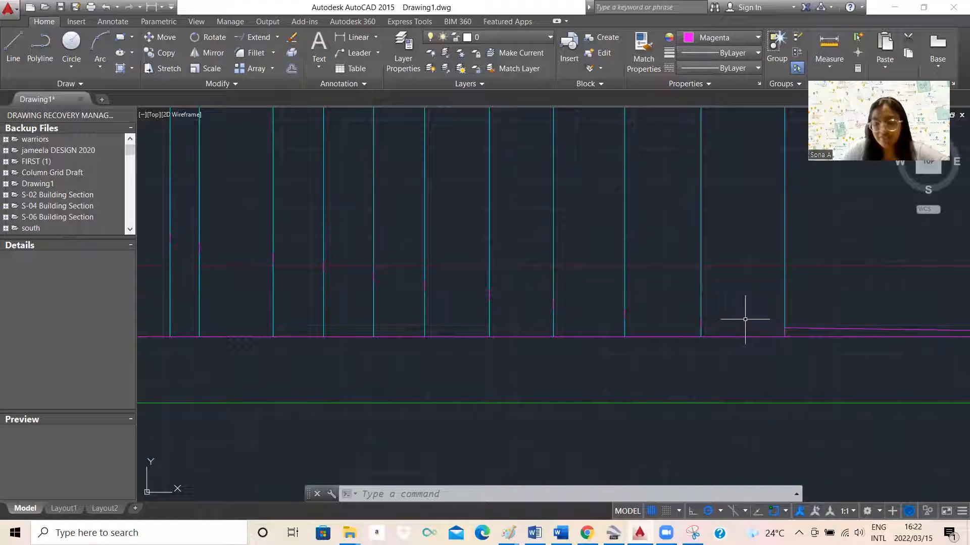
Draw one more magenta profile segment to the next guide line, then grab its end to slope it.
click(39, 48)
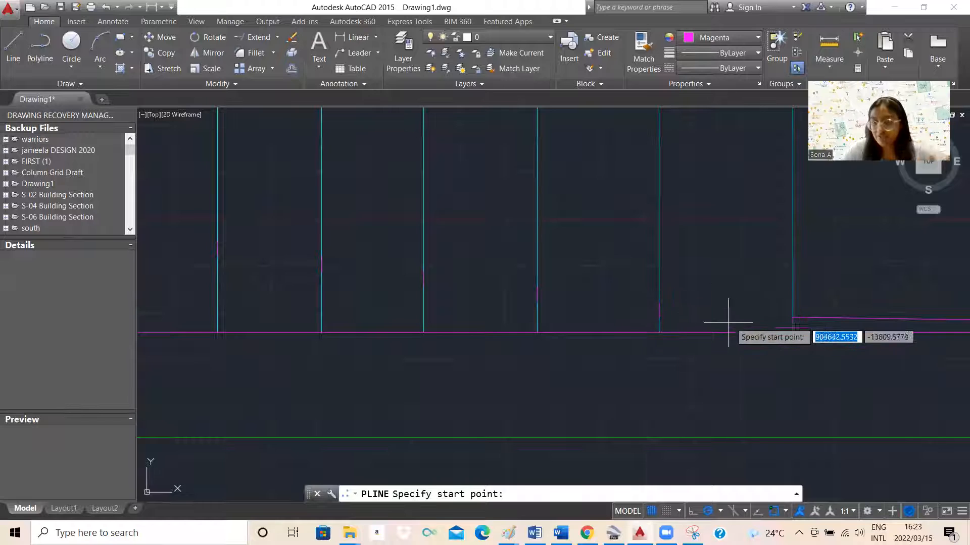
mouse_move(774, 325)
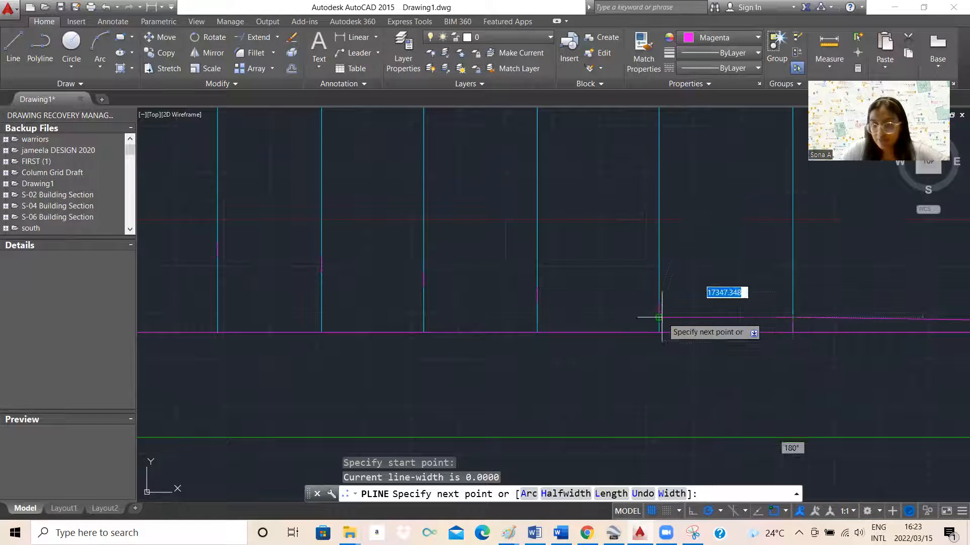
mouse_move(658, 317)
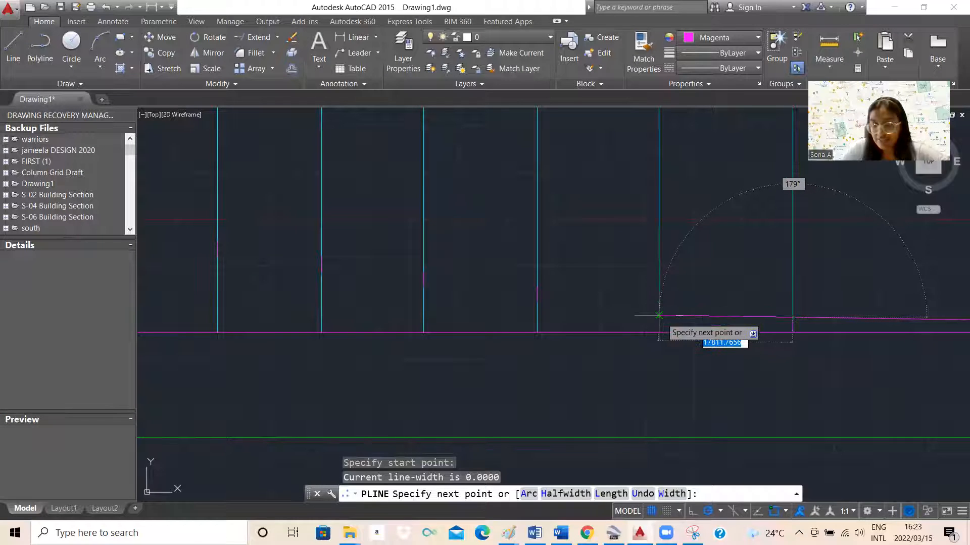
mouse_move(696, 315)
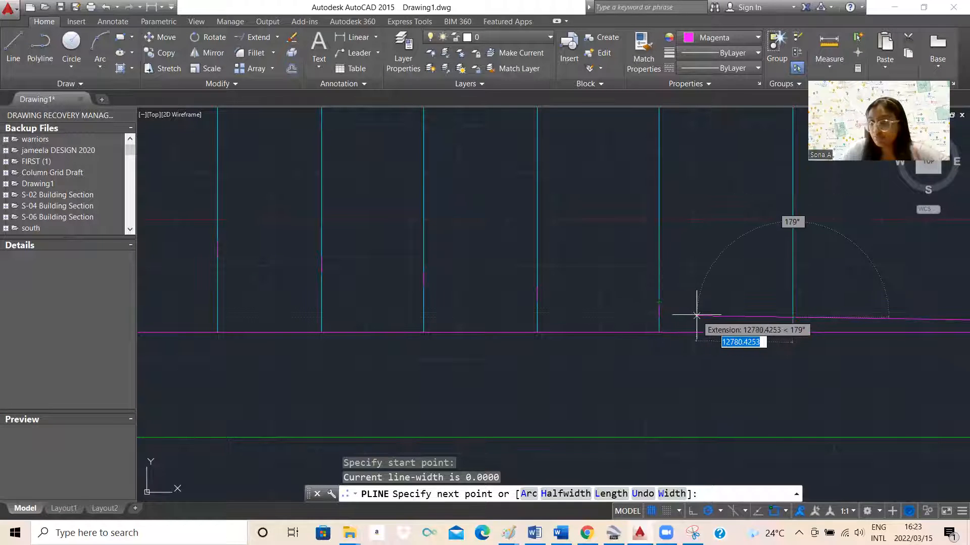
mouse_move(818, 317)
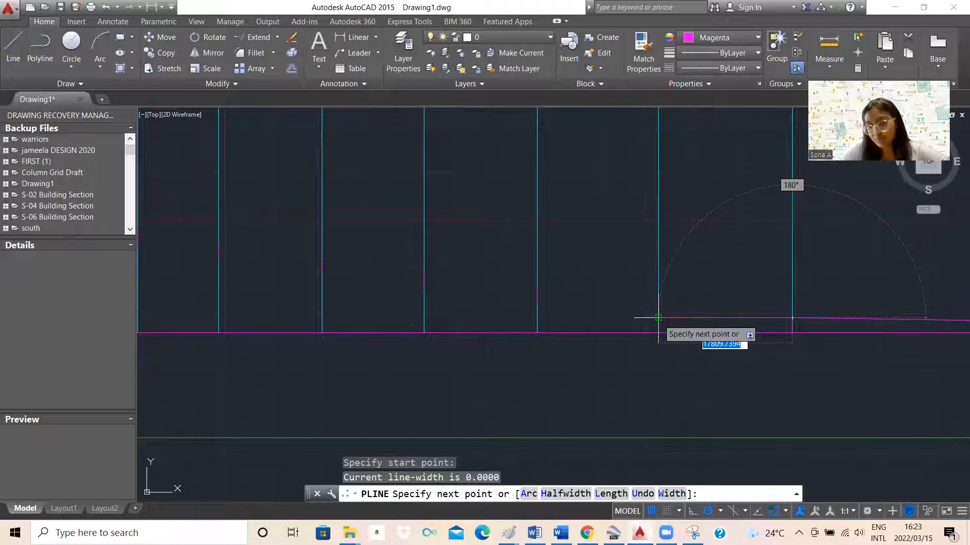
key(Escape)
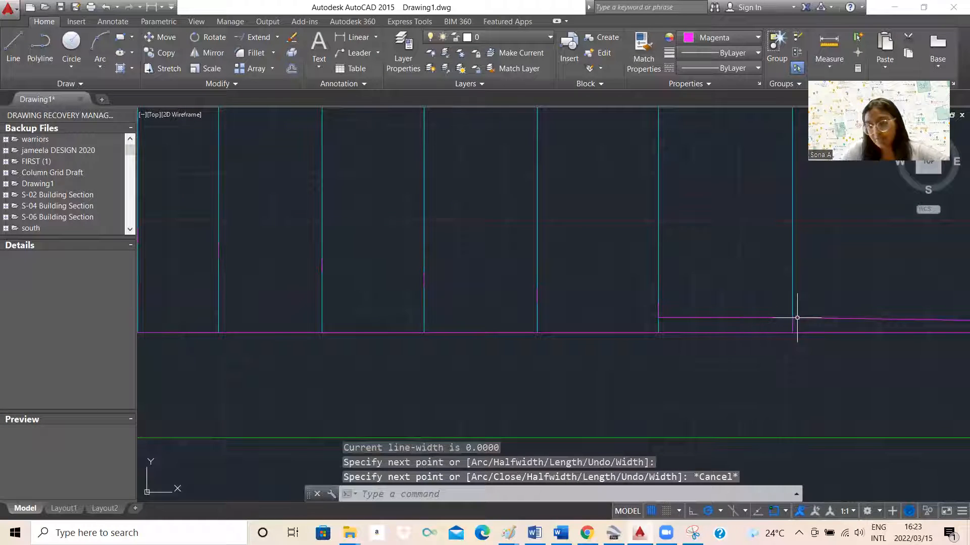
mouse_move(659, 303)
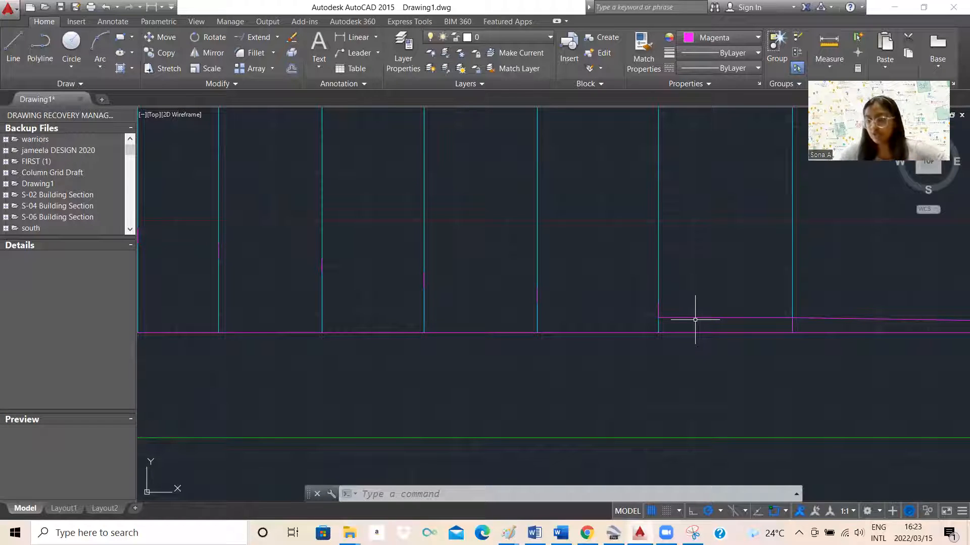
click(692, 319)
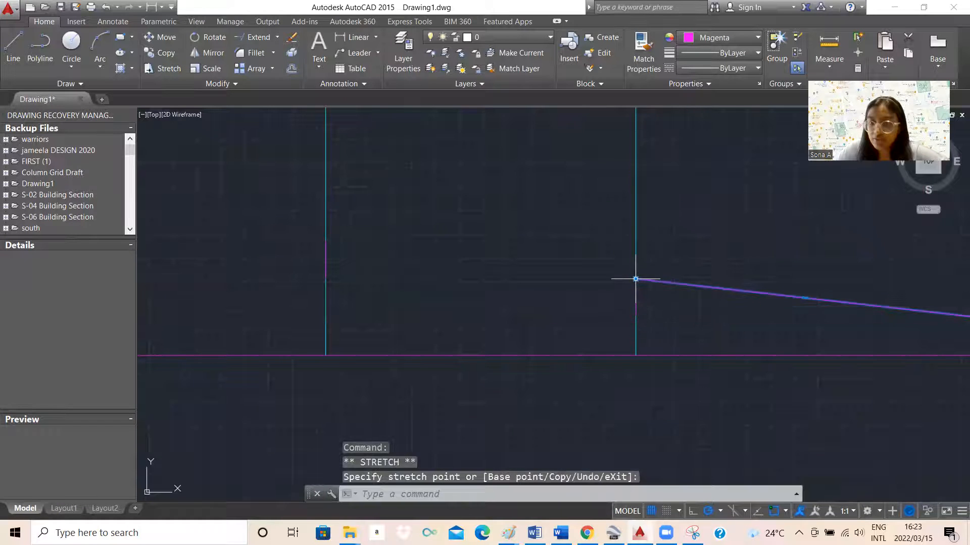
Continue the magenta polyline profile point by point across the cyan guide lines to the left.
key(Escape)
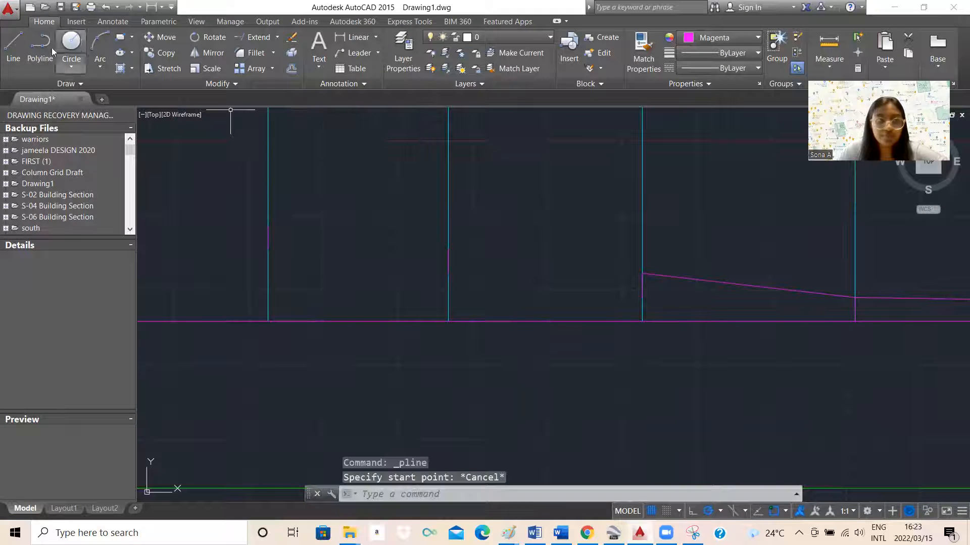
click(471, 253)
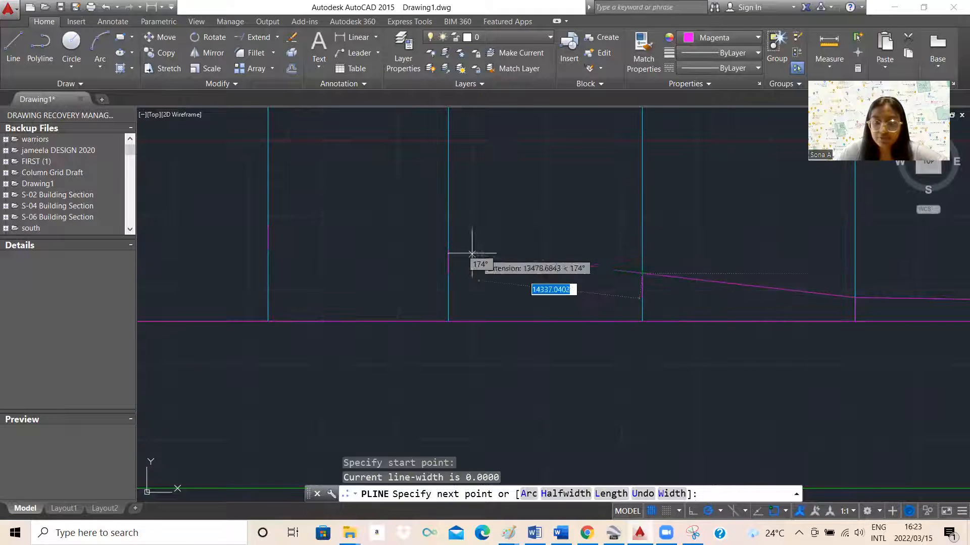
click(472, 254)
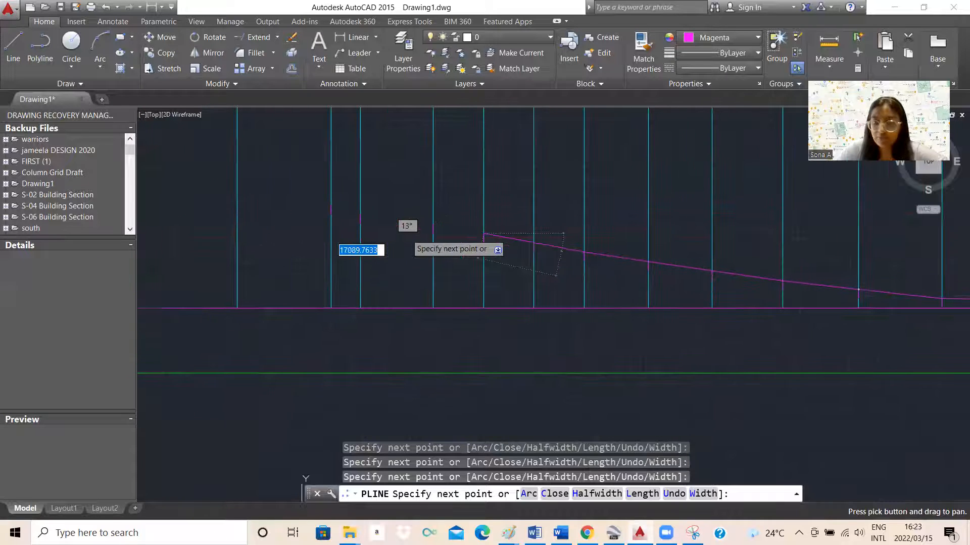
mouse_move(360, 215)
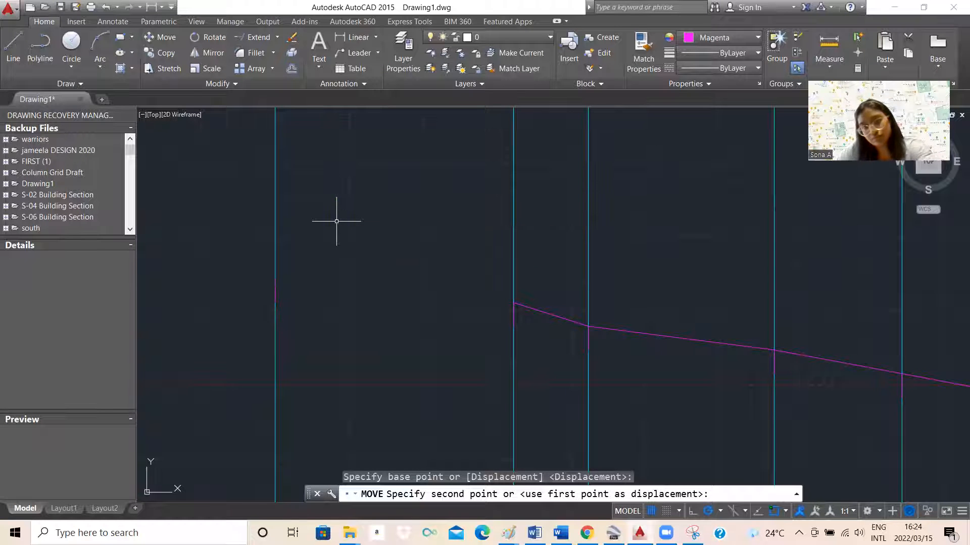
click(39, 46)
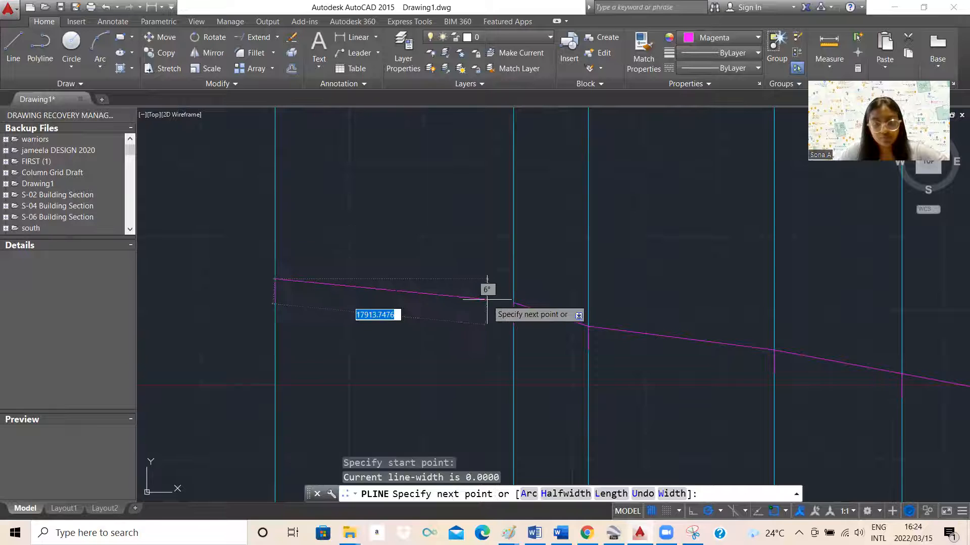
click(488, 290)
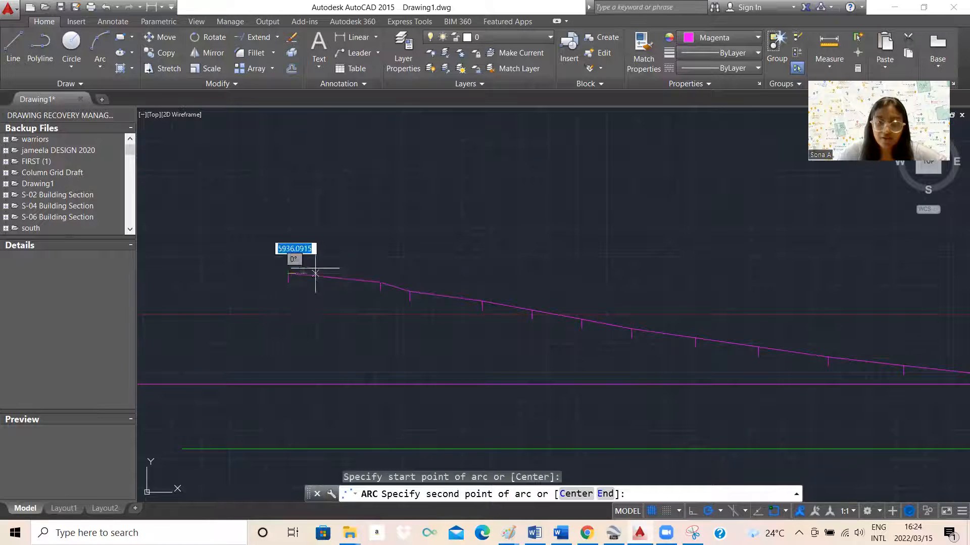
Draw a 3-point arc over the left profile points and grip-stretch its midpoint into a smooth curve.
click(315, 273)
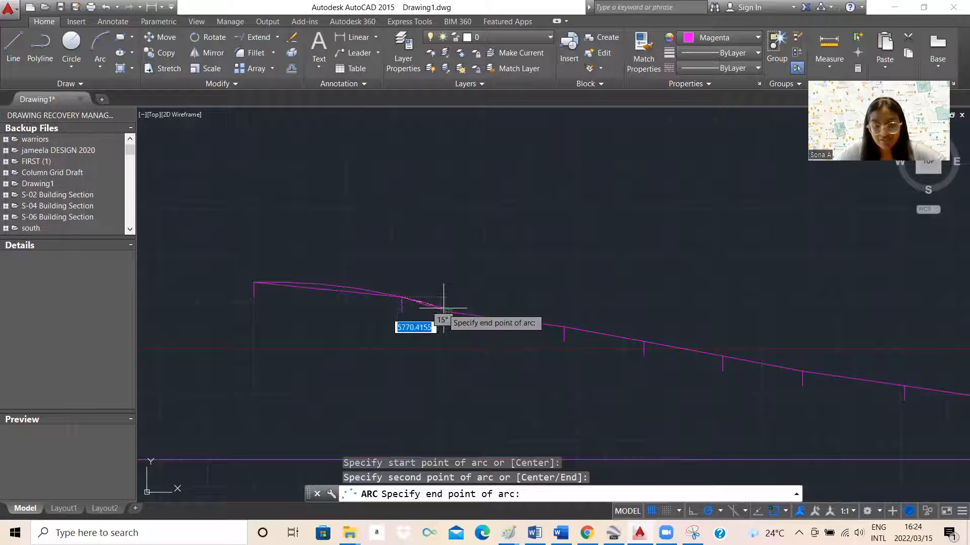
click(422, 318)
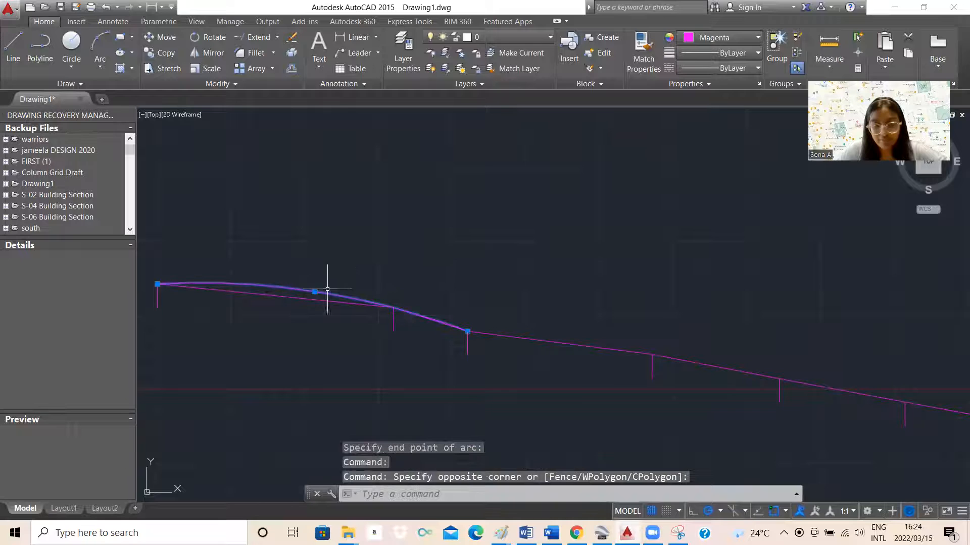
click(327, 291)
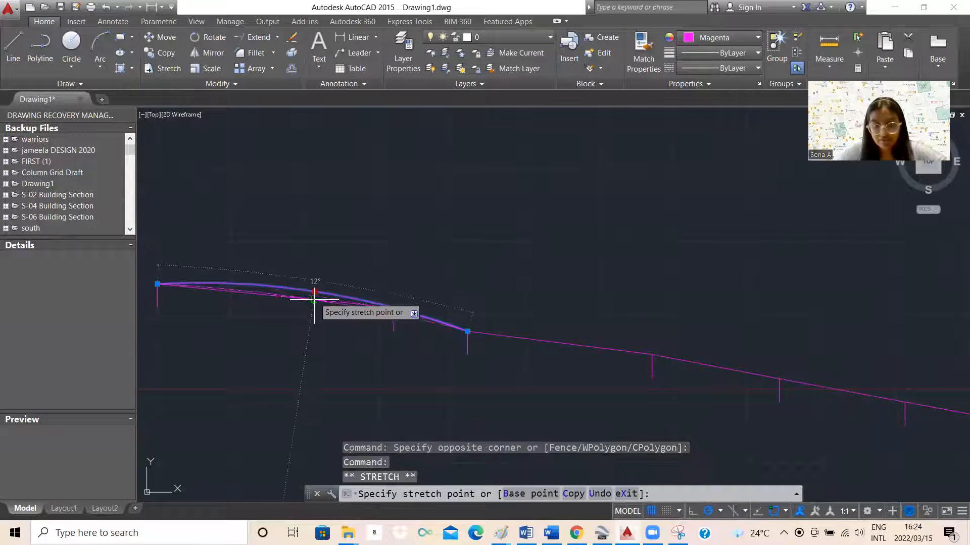
key(Escape)
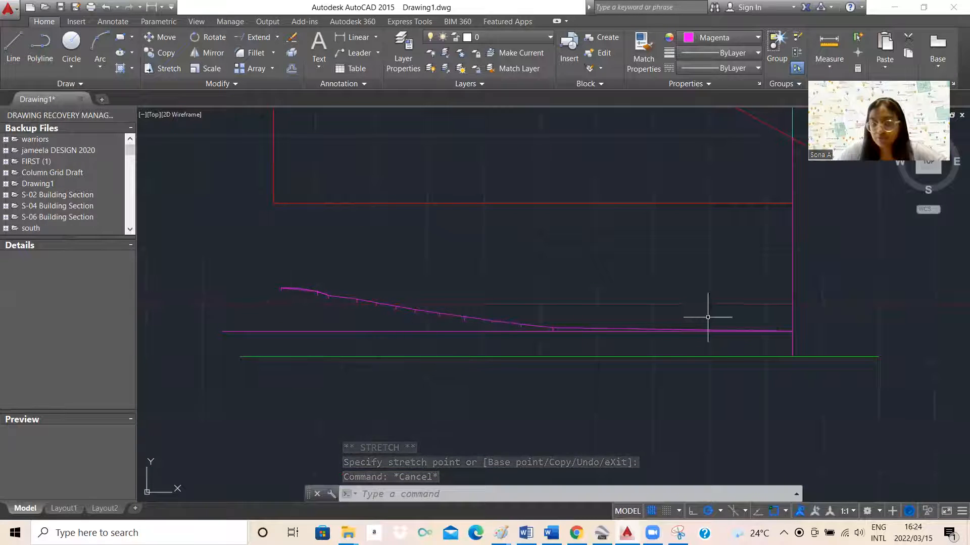
Draw the vertical left edge from the profile's left end down to the base line.
click(40, 49)
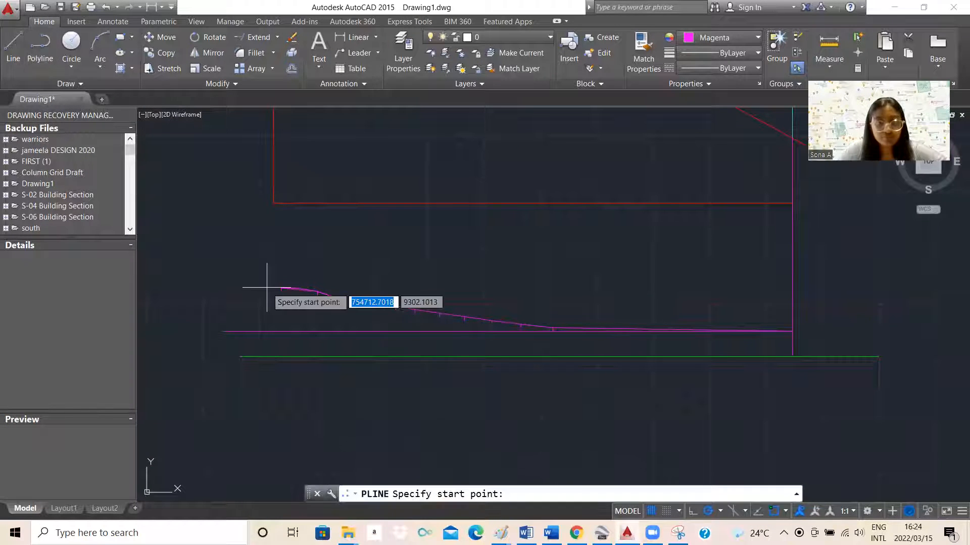
click(281, 290)
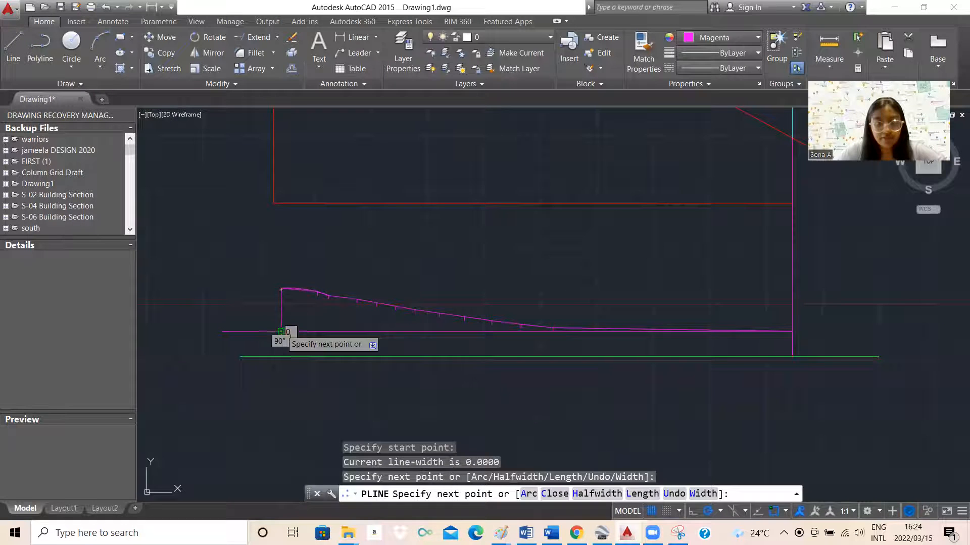
key(Escape)
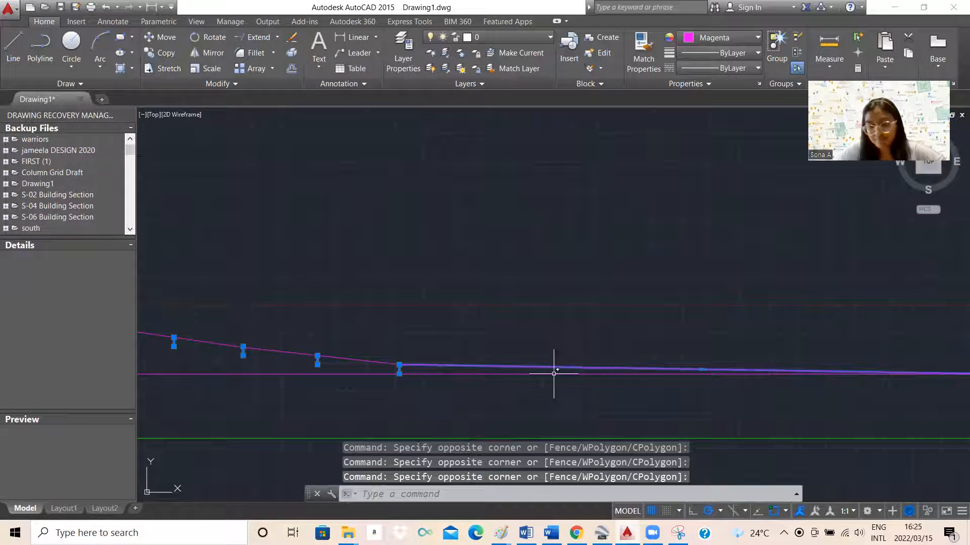
Delete the selected helper tick lines and draw the closing line at the profile's right end.
key(Delete)
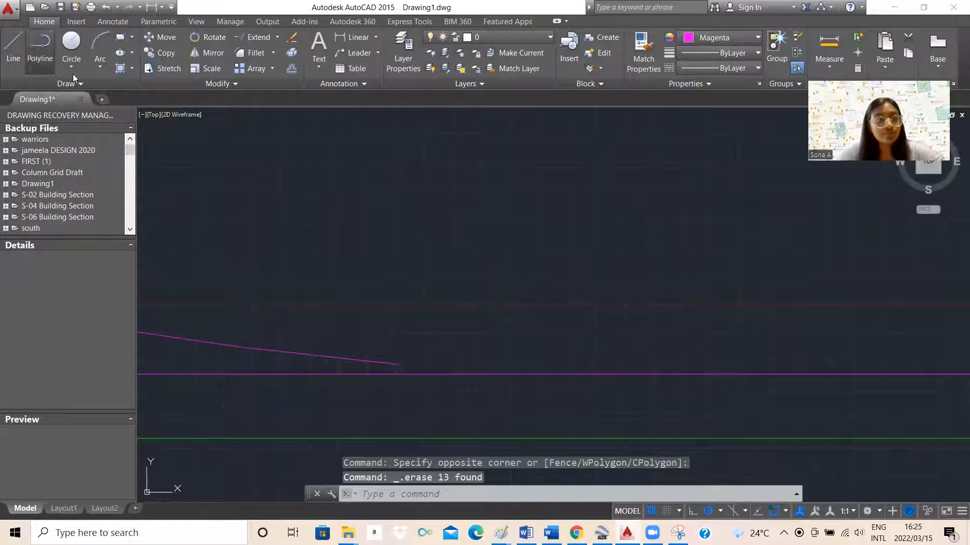
click(41, 58)
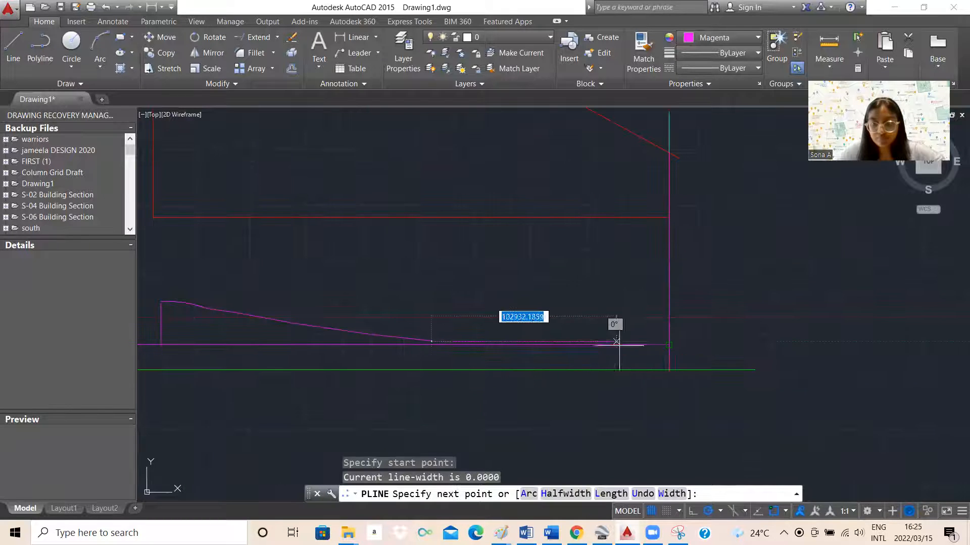
click(671, 342)
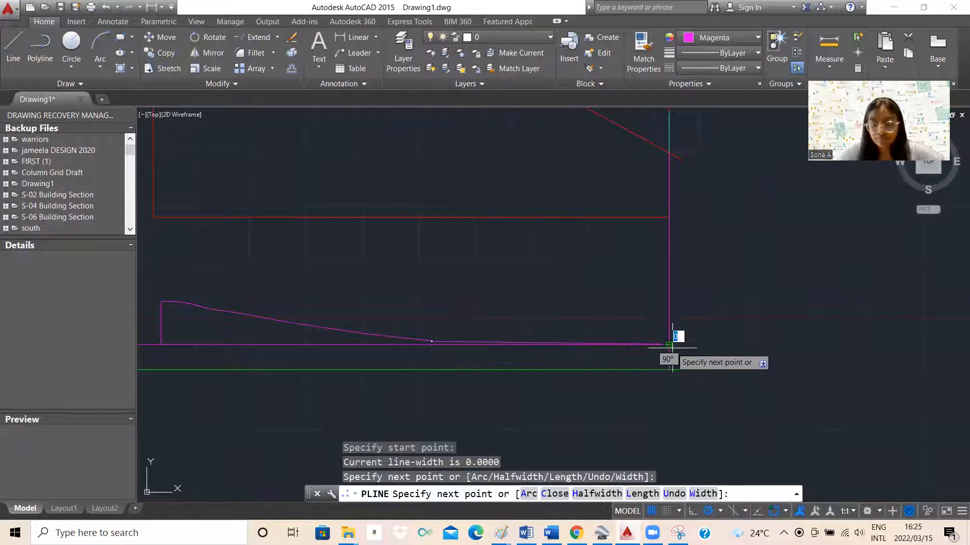
key(Escape)
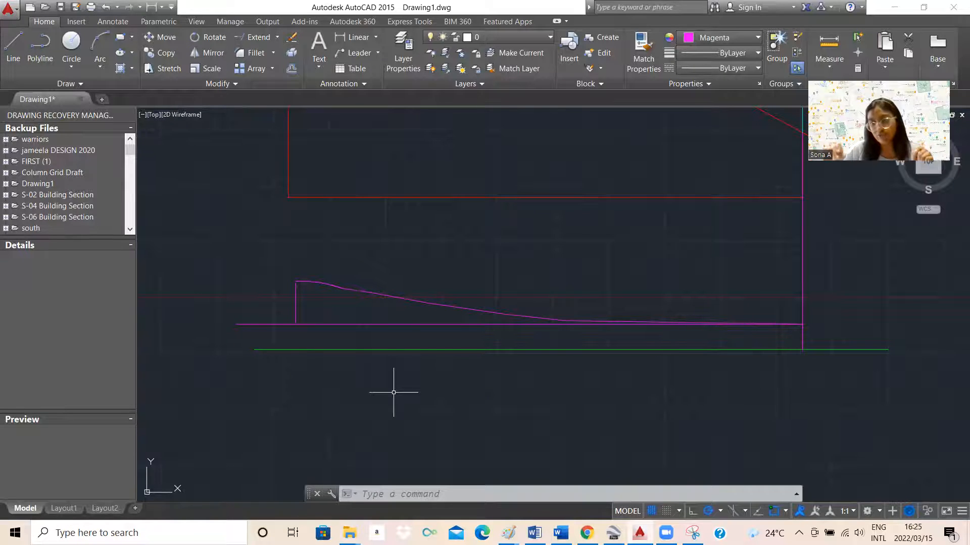
mouse_move(461, 386)
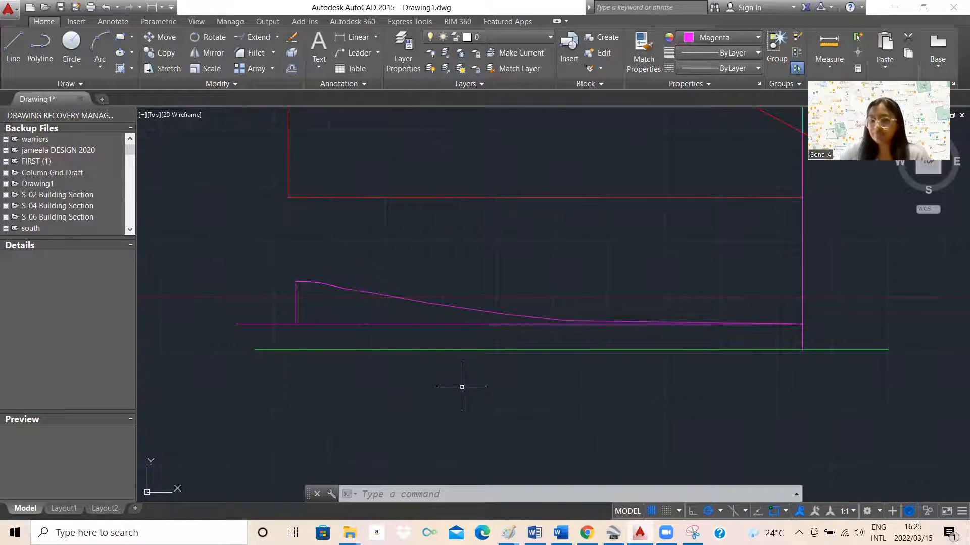